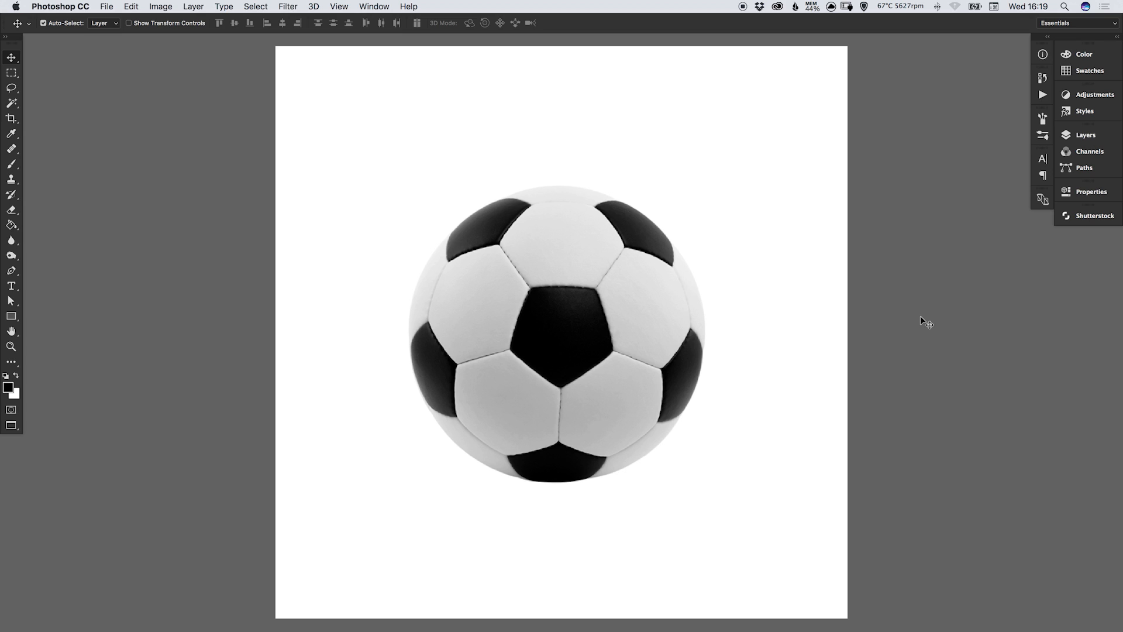
Select the Football layer and hide the Background layer.
left_click(1084, 135)
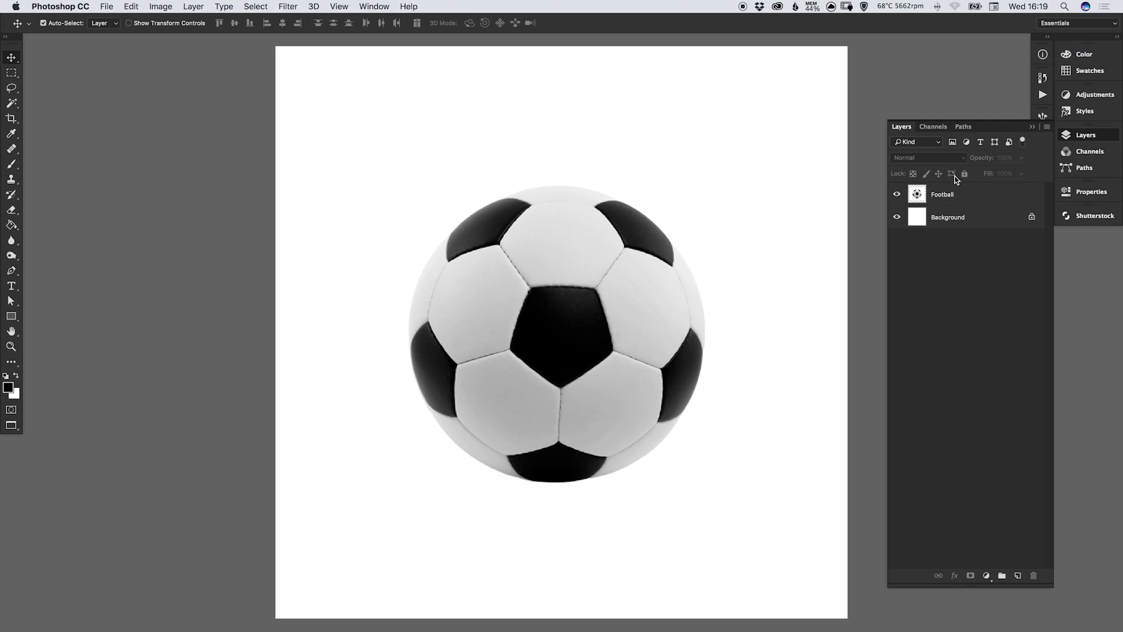
left_click(942, 194)
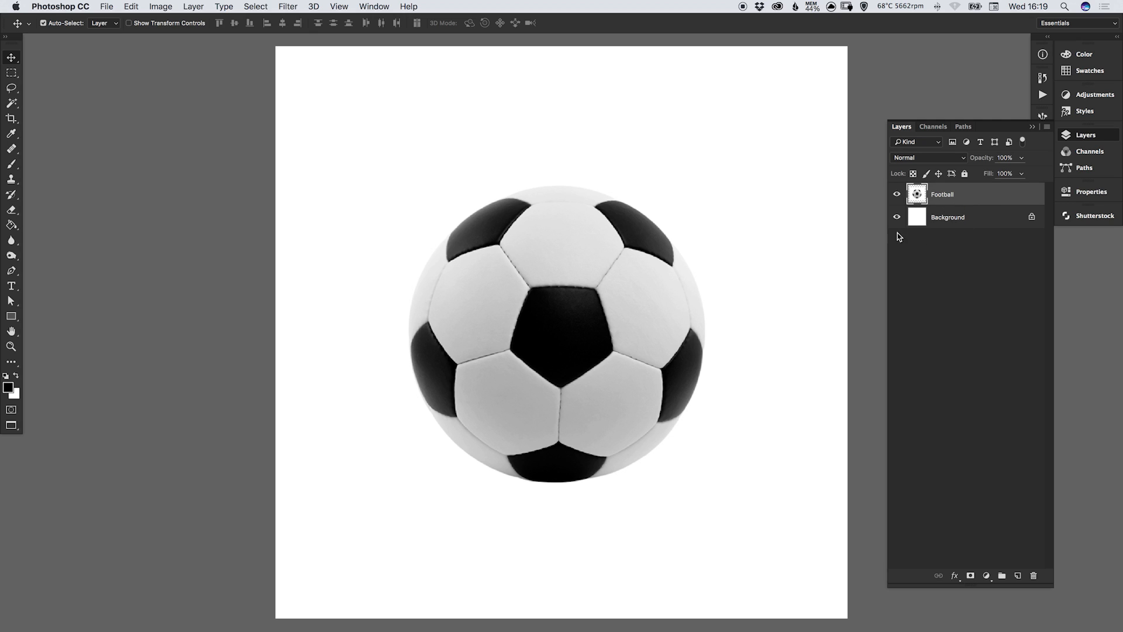
left_click(897, 217)
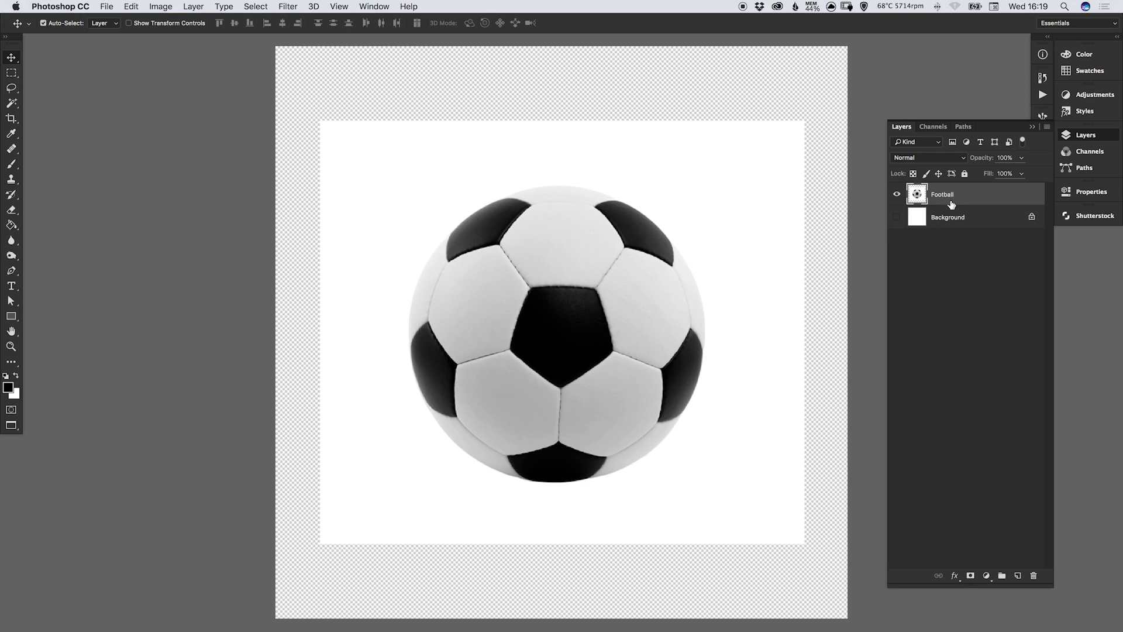
mouse_move(748, 191)
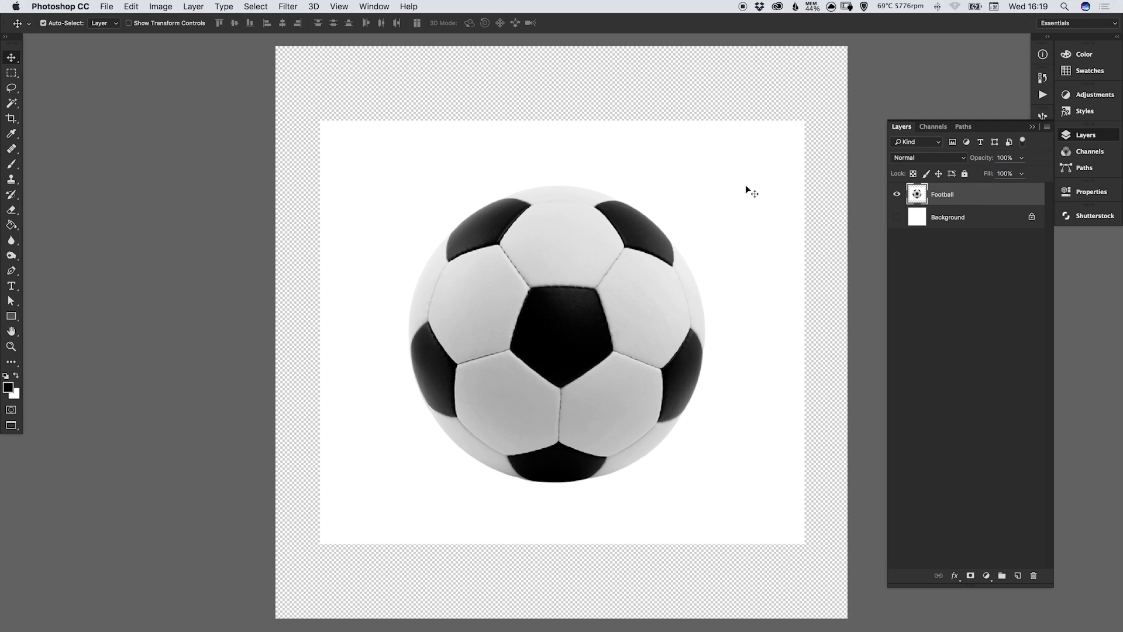
mouse_move(643, 145)
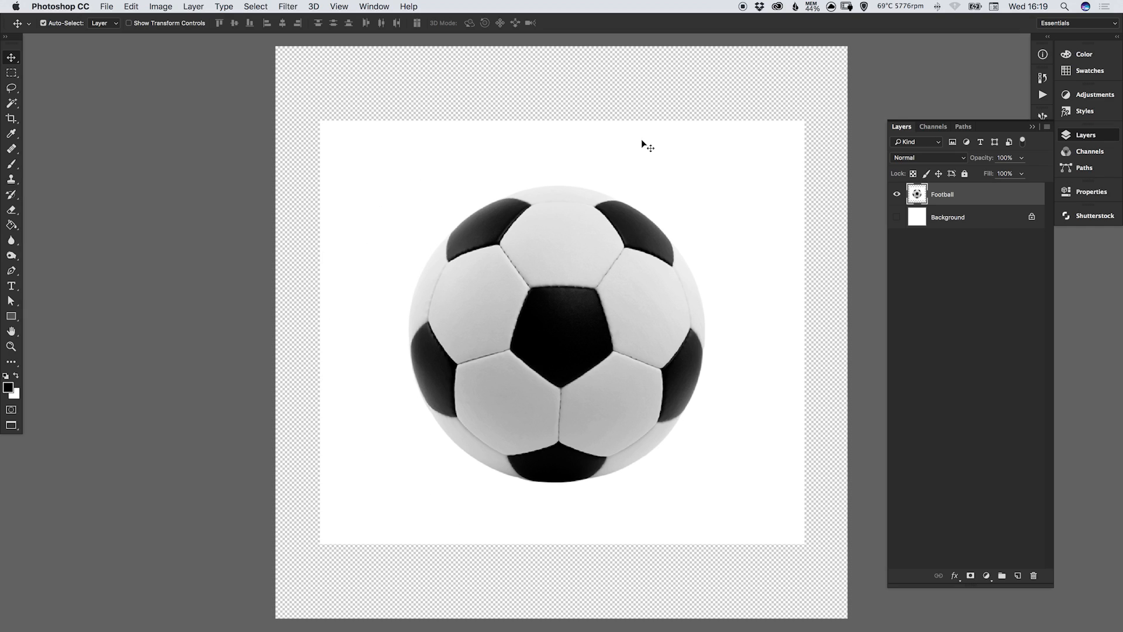
mouse_move(374, 150)
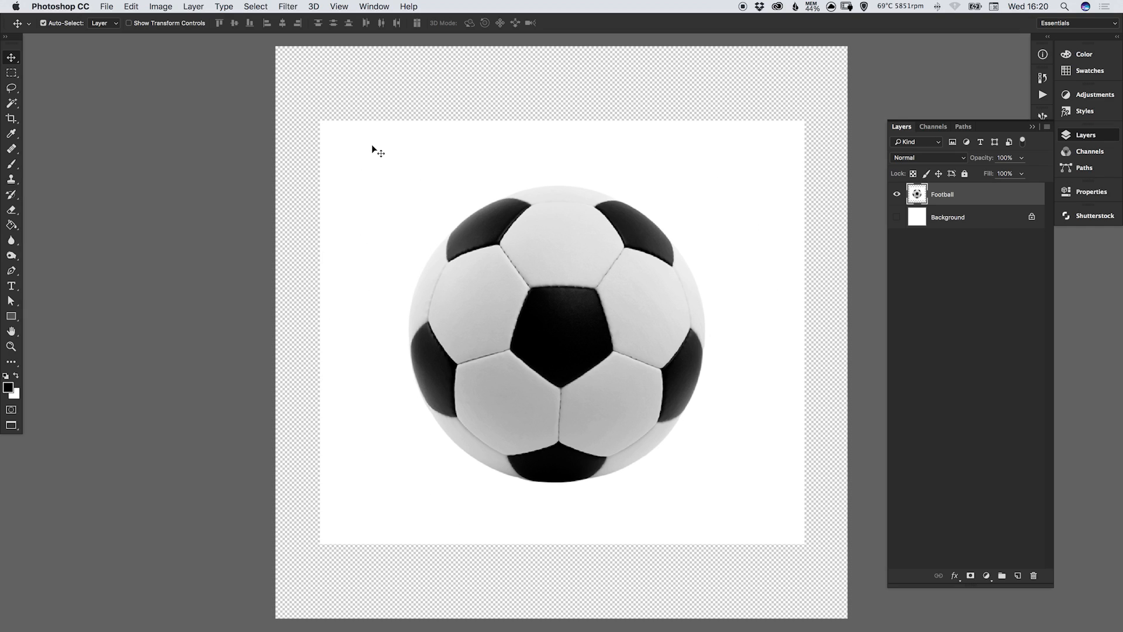
mouse_move(384, 190)
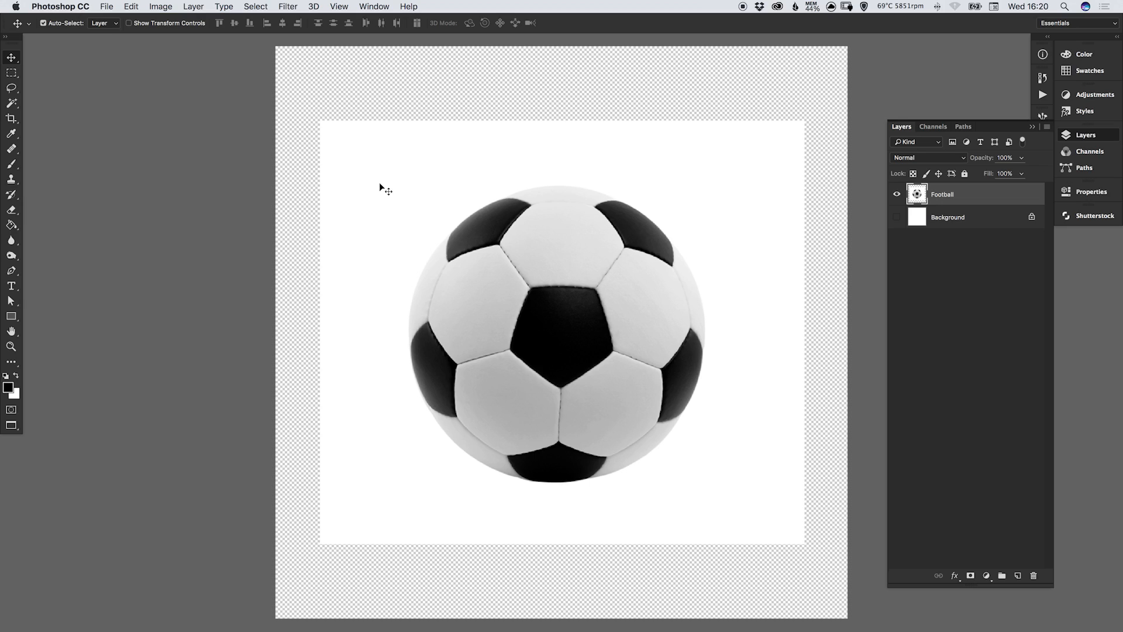
mouse_move(387, 197)
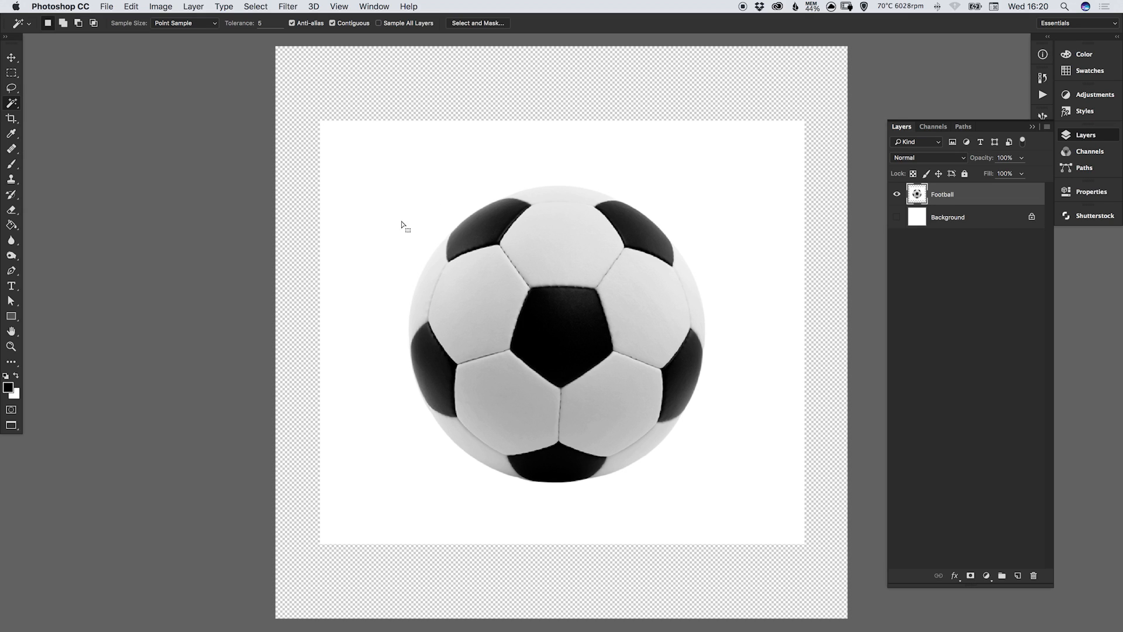
Select the white area around the ball with the Magic Wand, delete it and deselect.
left_click(549, 324)
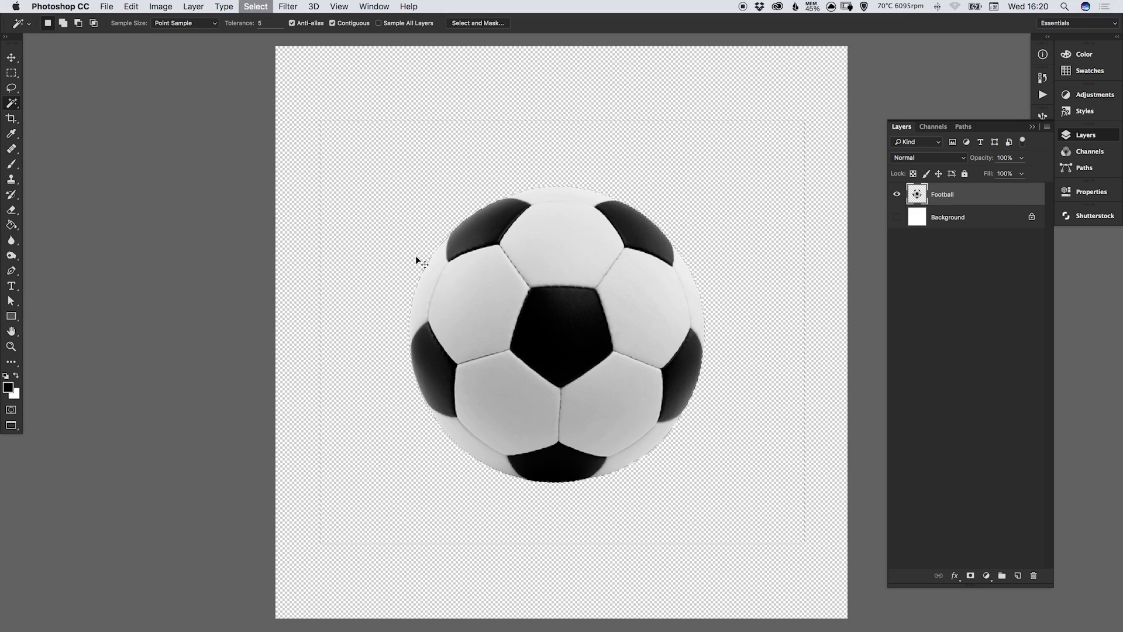
left_click(9, 57)
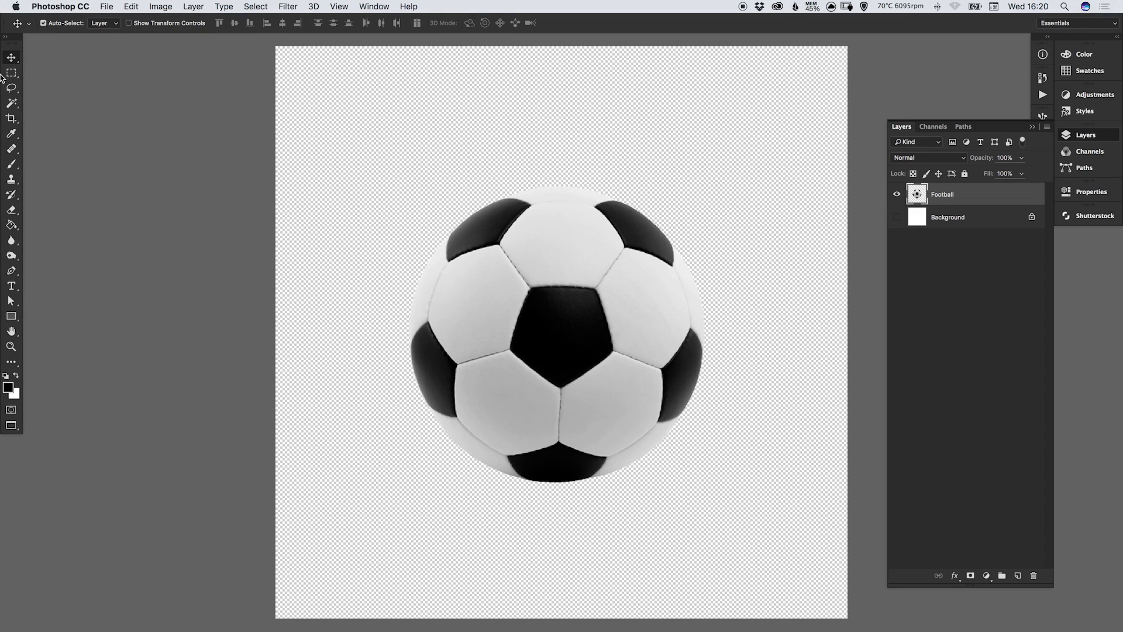
mouse_move(26, 265)
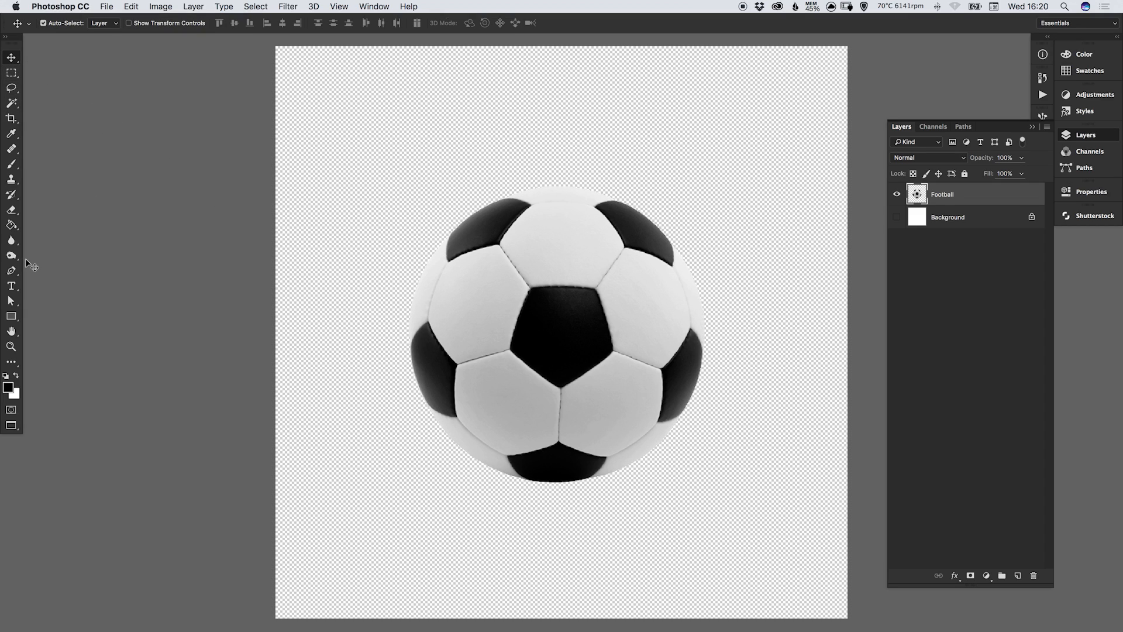
mouse_move(641, 269)
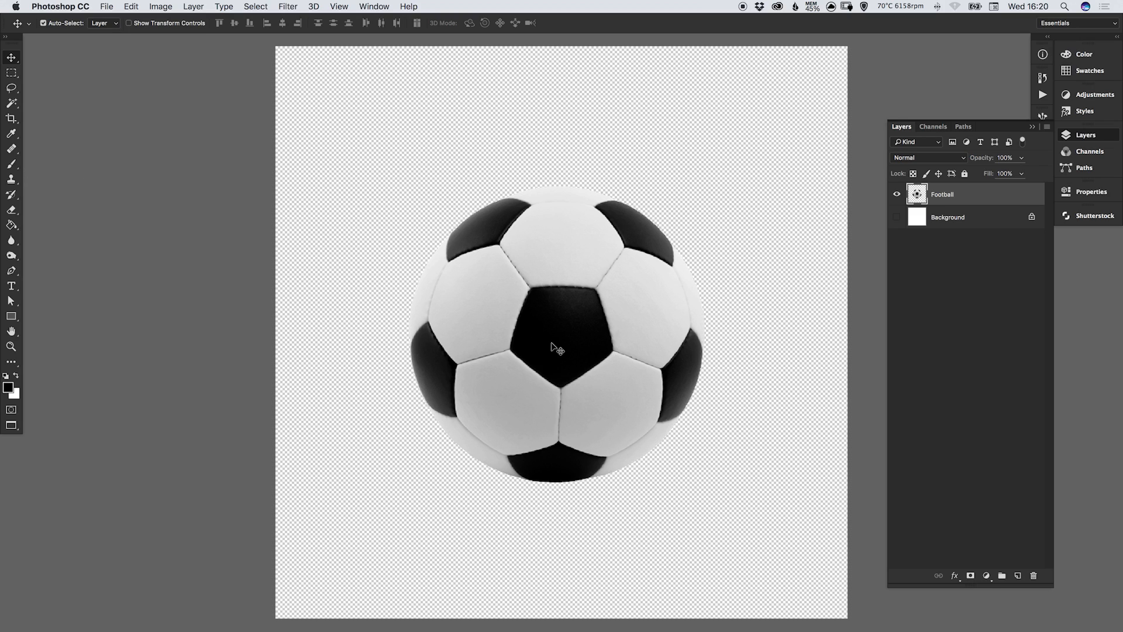
mouse_move(558, 338)
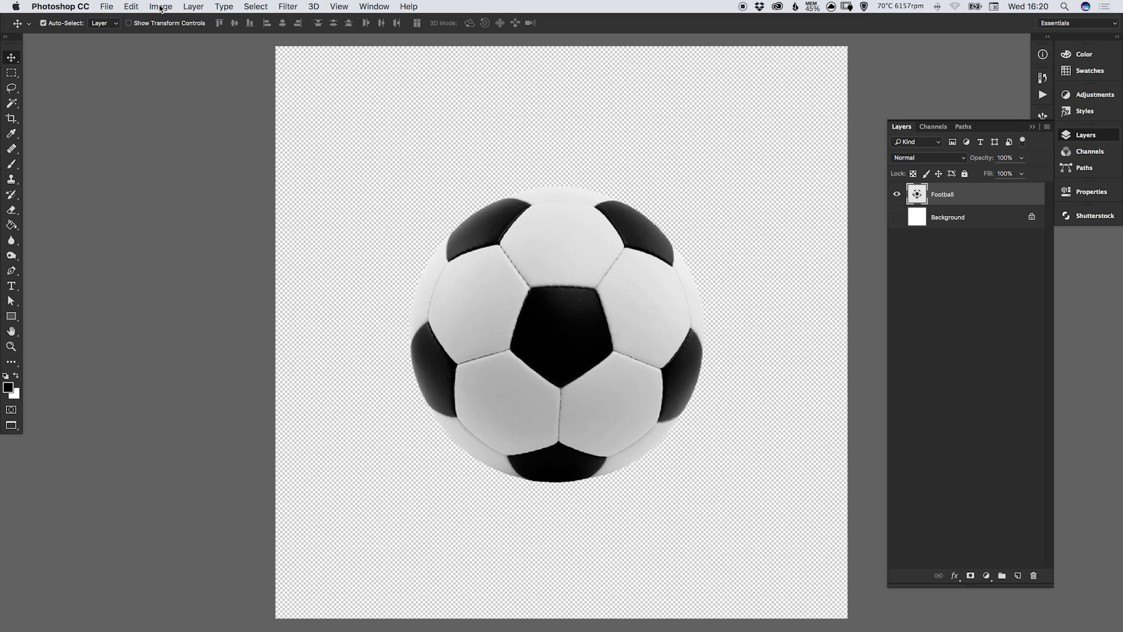
Apply Hue/Saturation with Saturation at -100 to turn the football grey.
left_click(167, 6)
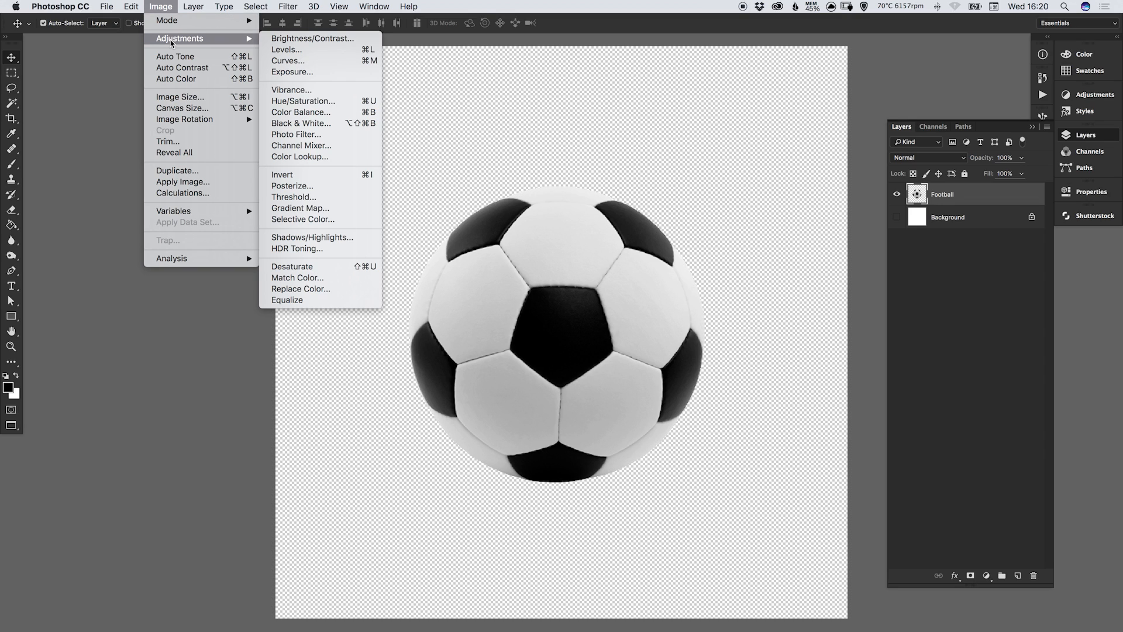
mouse_move(304, 101)
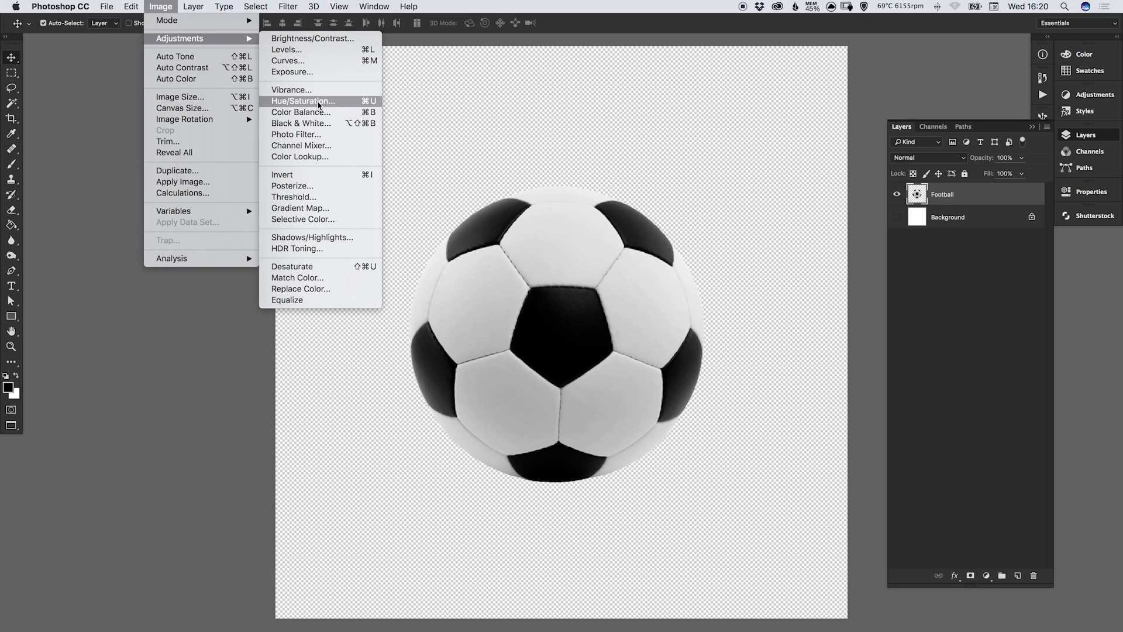
left_click(306, 100)
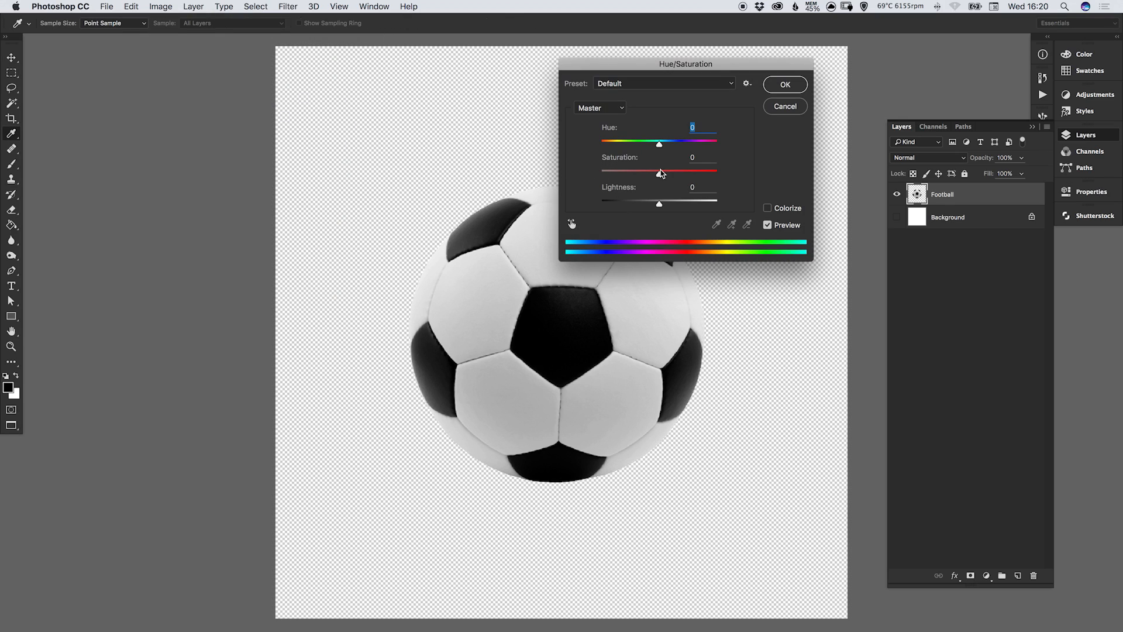
left_click_drag(658, 174, 632, 173)
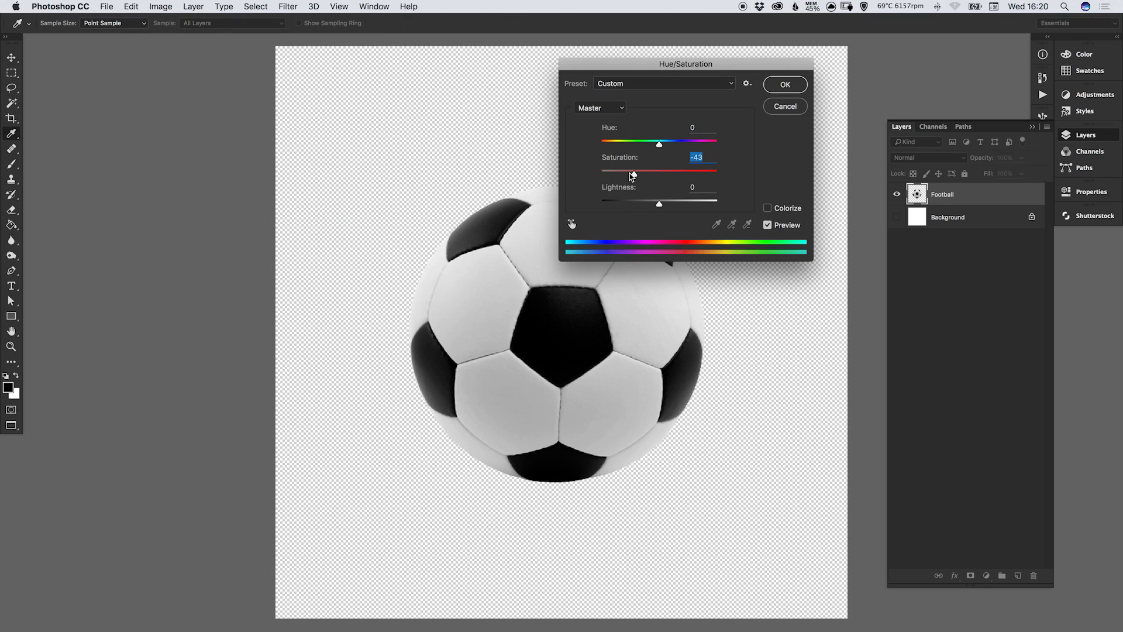
left_click_drag(632, 173, 600, 173)
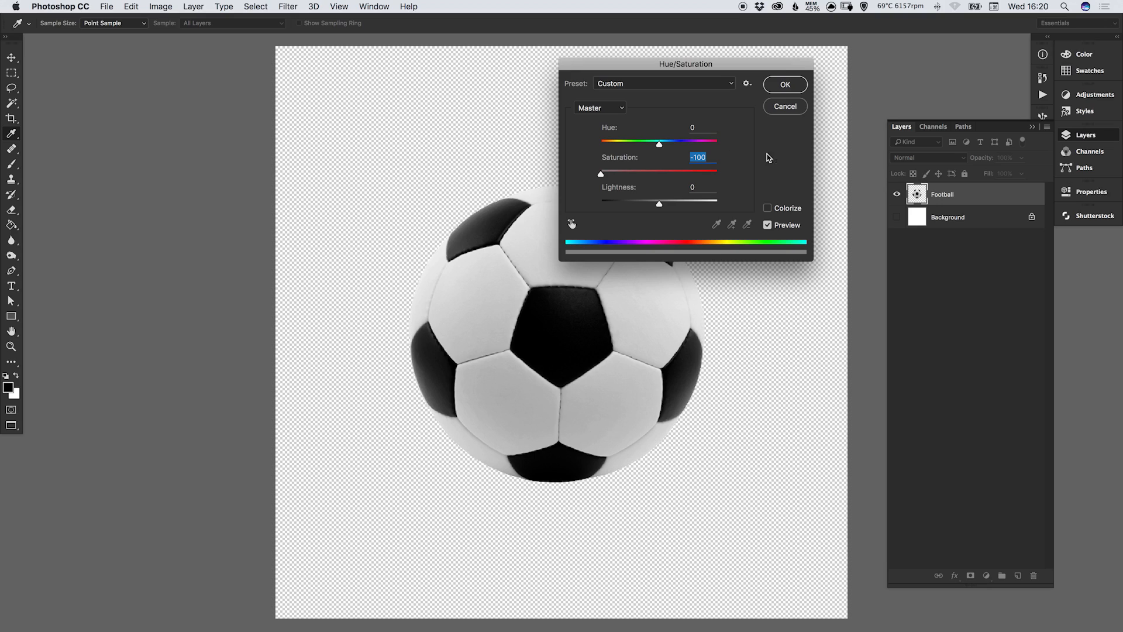
mouse_move(782, 158)
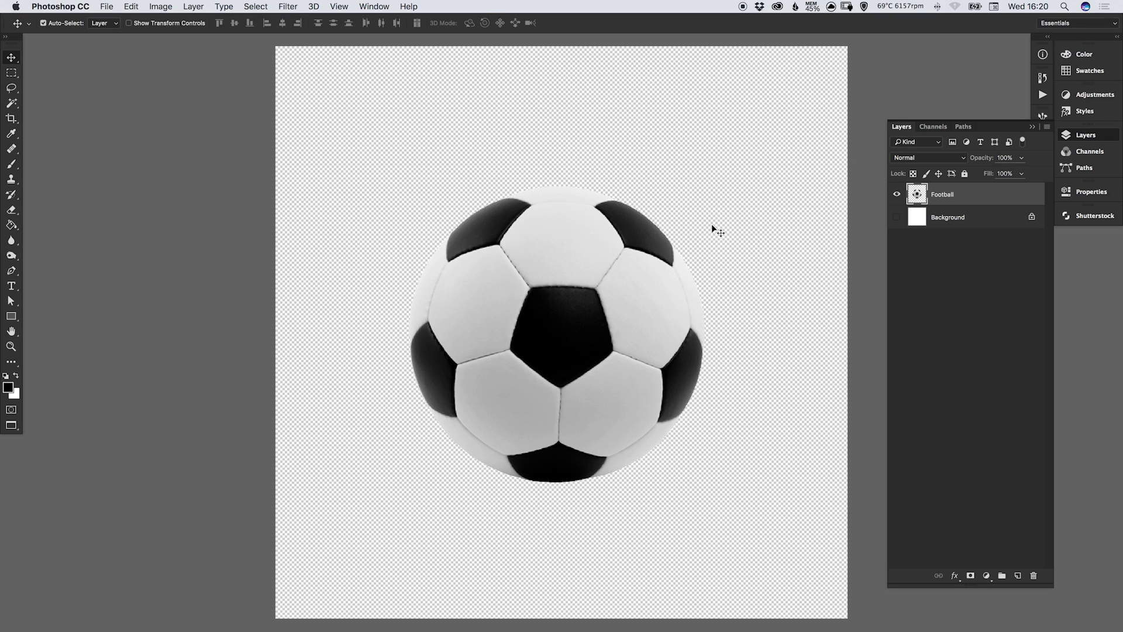
mouse_move(206, 131)
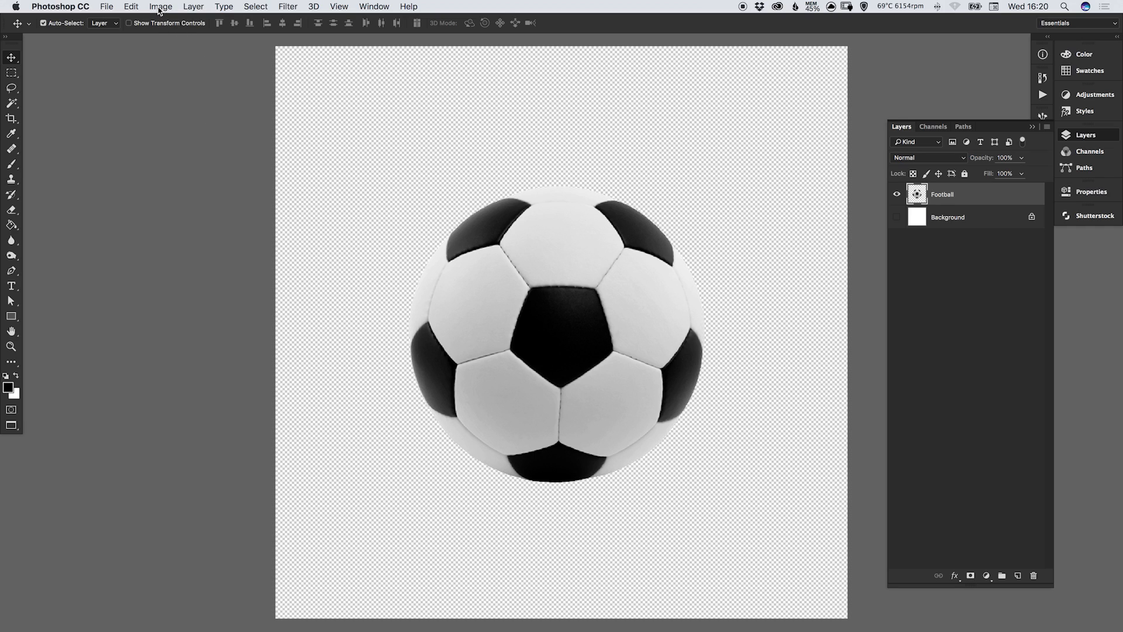
Bring up Levels for the football and move the dialog clear of the ball.
left_click(162, 7)
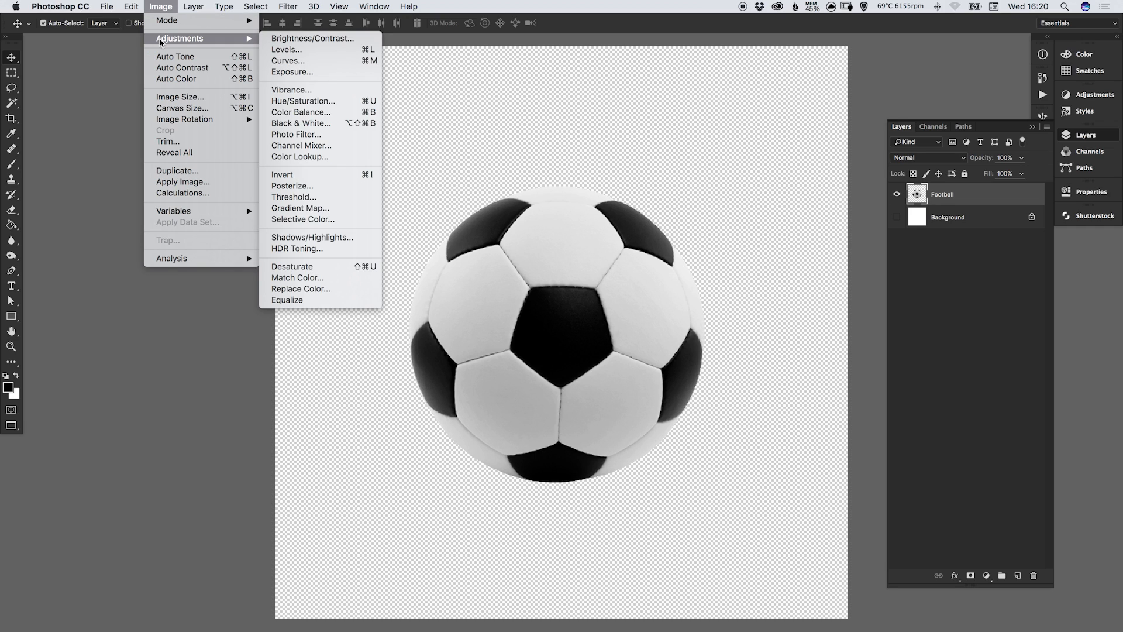
left_click(282, 48)
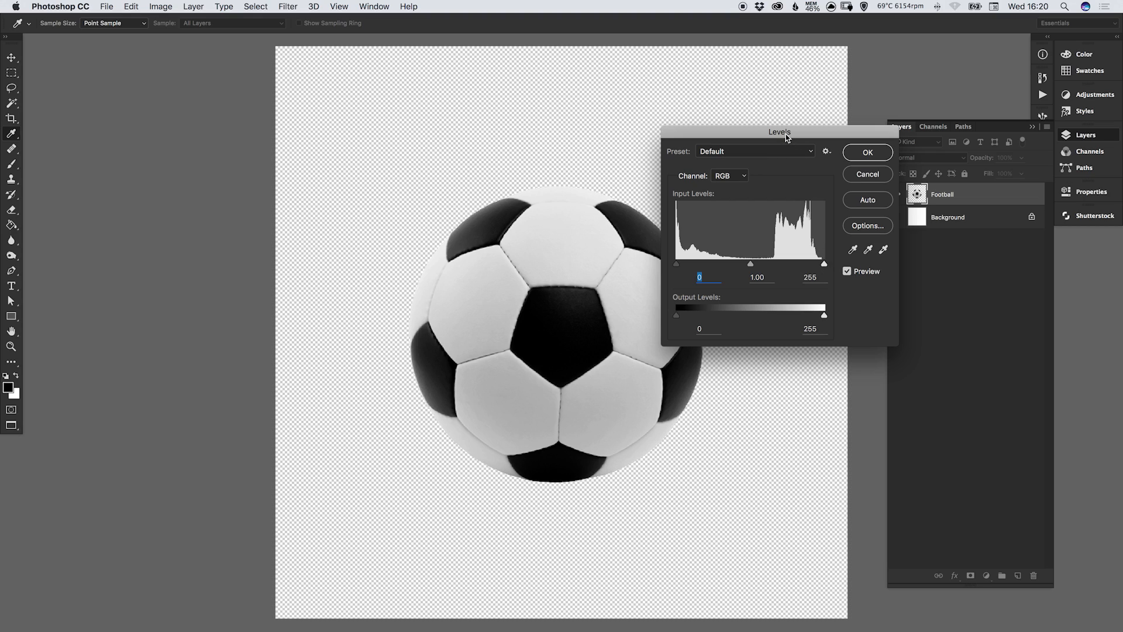
left_click_drag(779, 132, 805, 73)
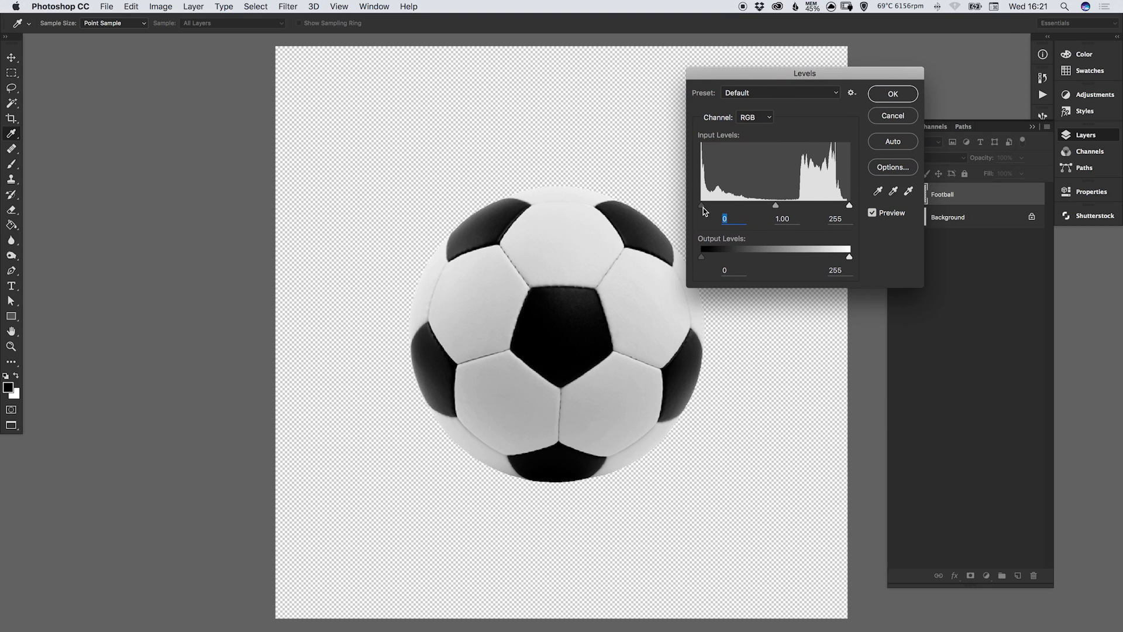
mouse_move(760, 217)
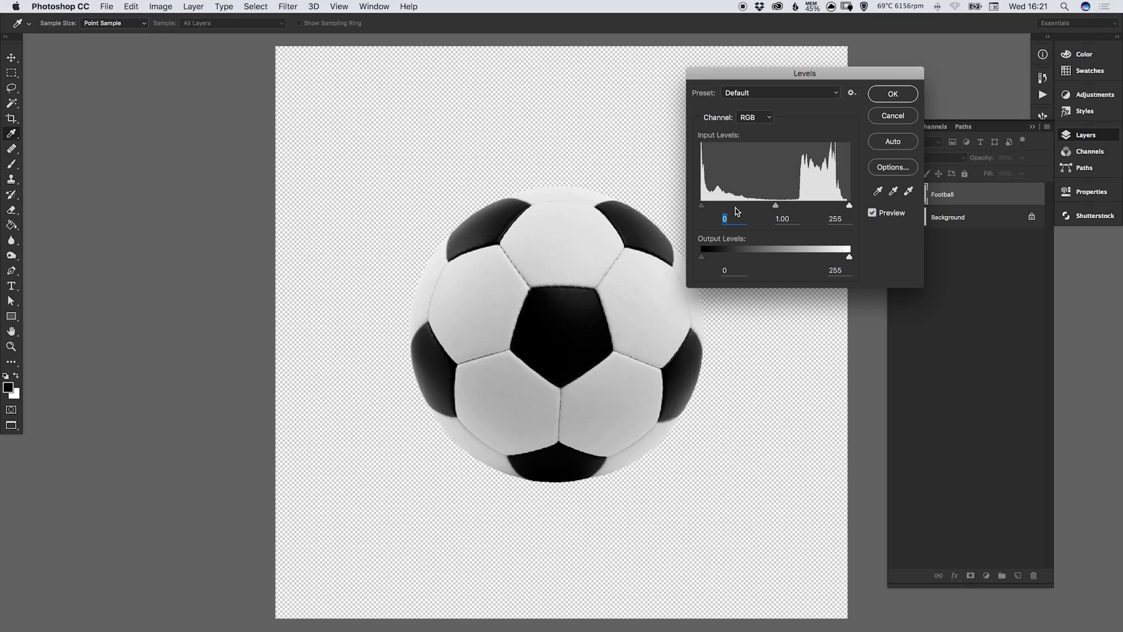
mouse_move(713, 212)
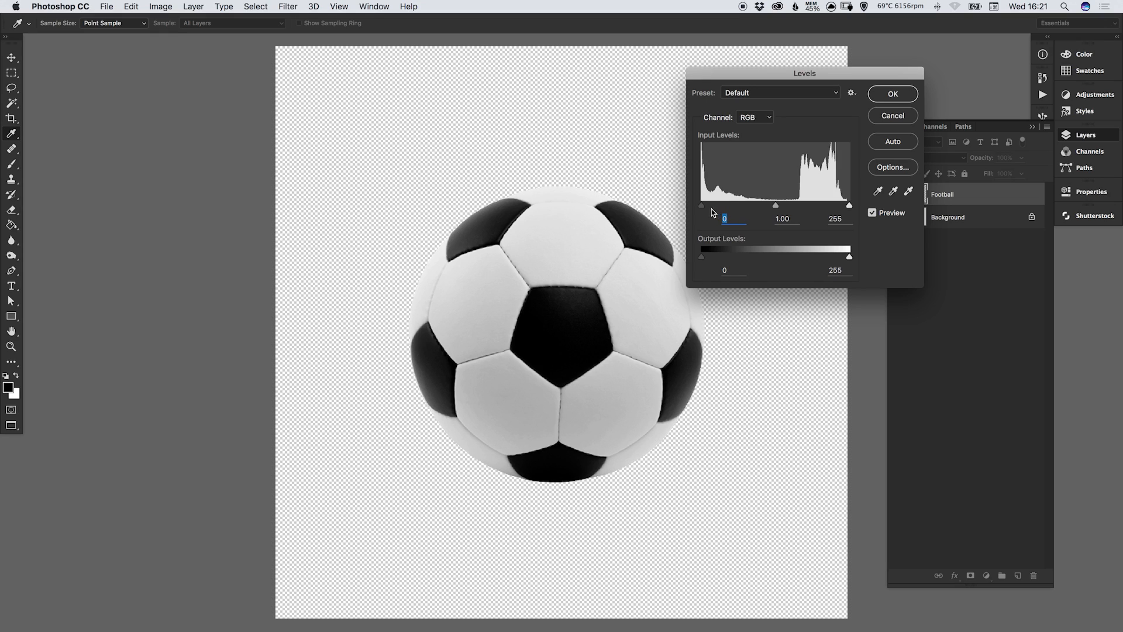
mouse_move(701, 210)
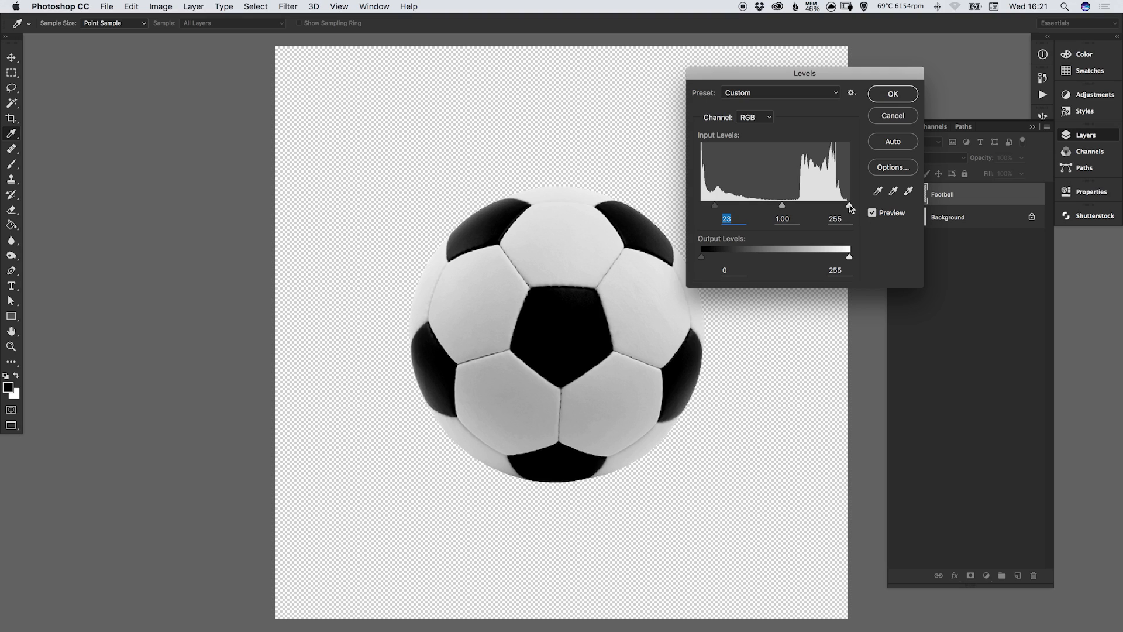
Adjust the Levels white point to boost contrast (input 14, 1.00, 222) and apply it.
left_click_drag(850, 206, 843, 206)
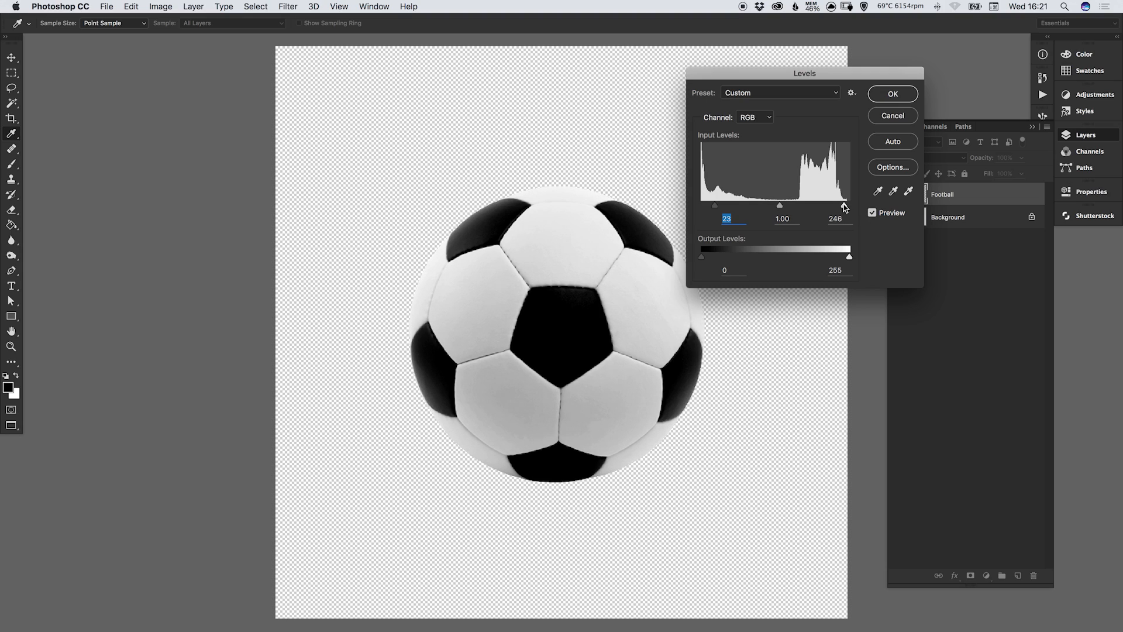
left_click_drag(848, 205, 839, 206)
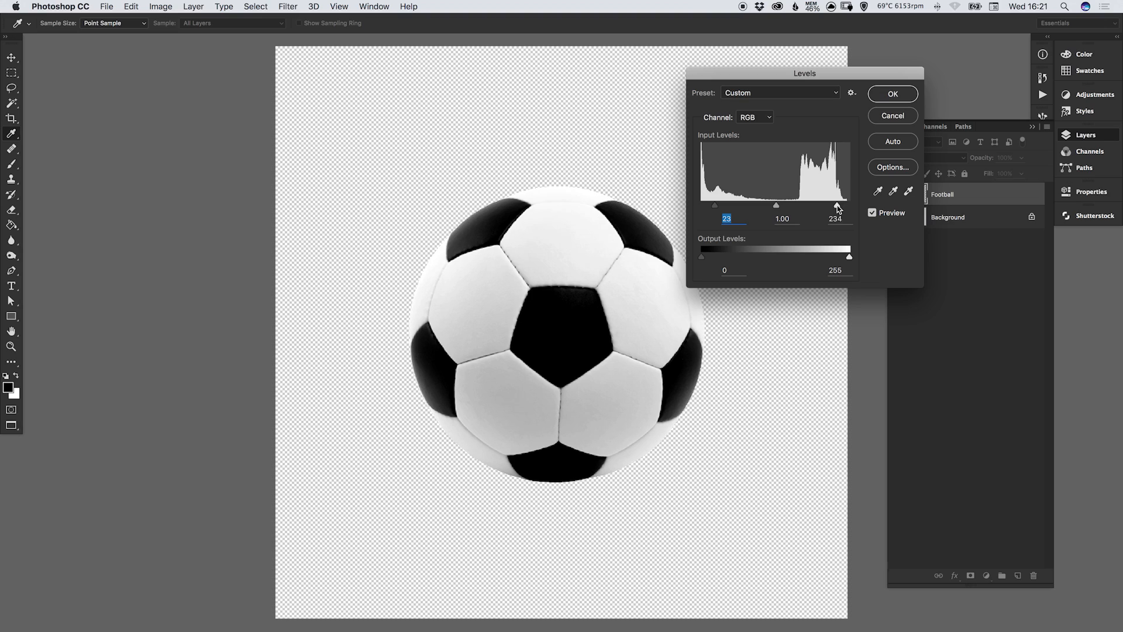
left_click_drag(849, 205, 823, 205)
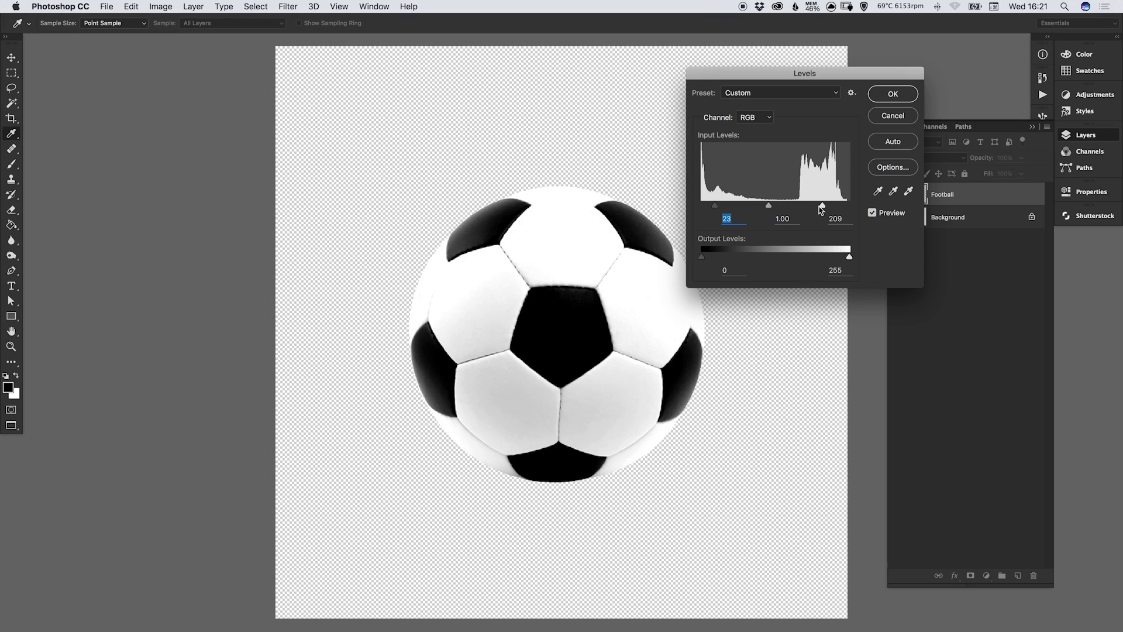
left_click_drag(822, 205, 802, 205)
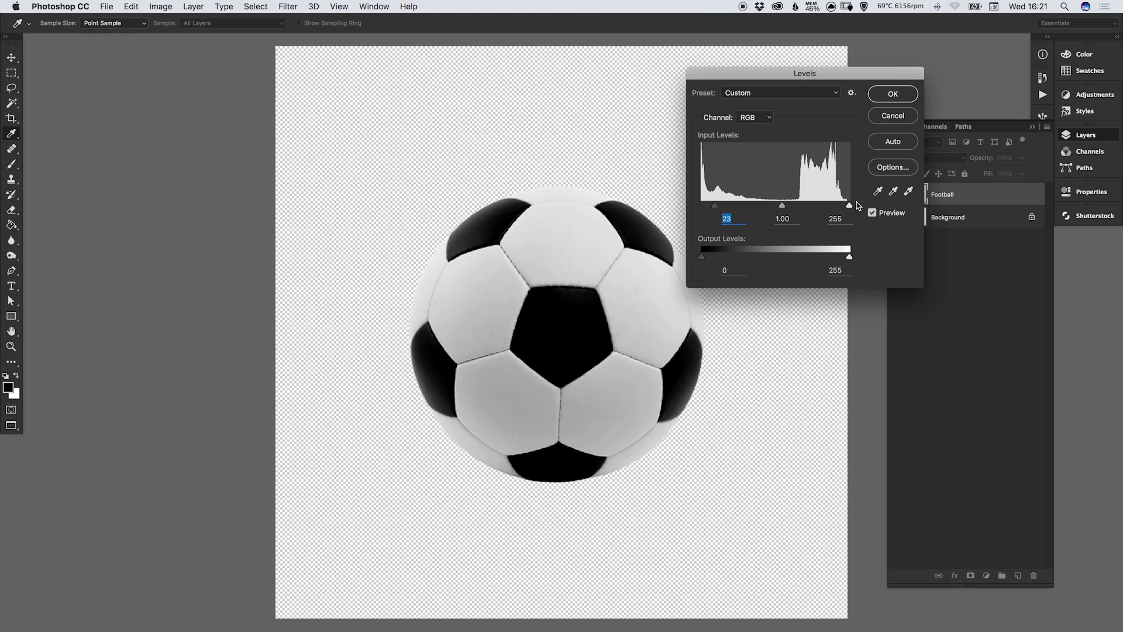
left_click_drag(849, 207, 823, 207)
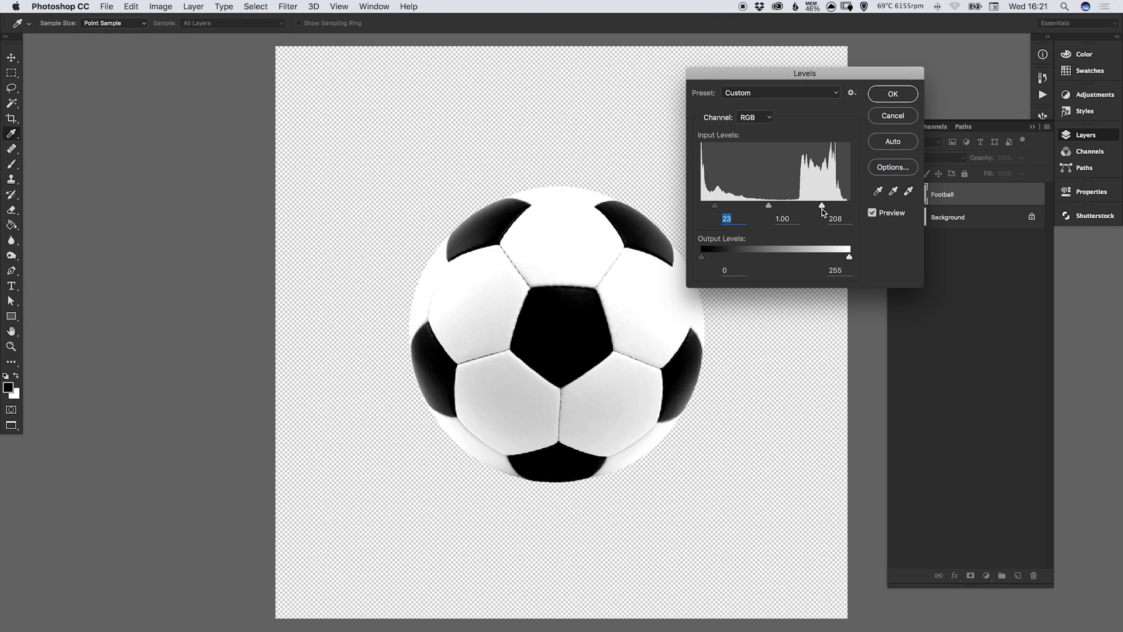
left_click_drag(822, 207, 831, 207)
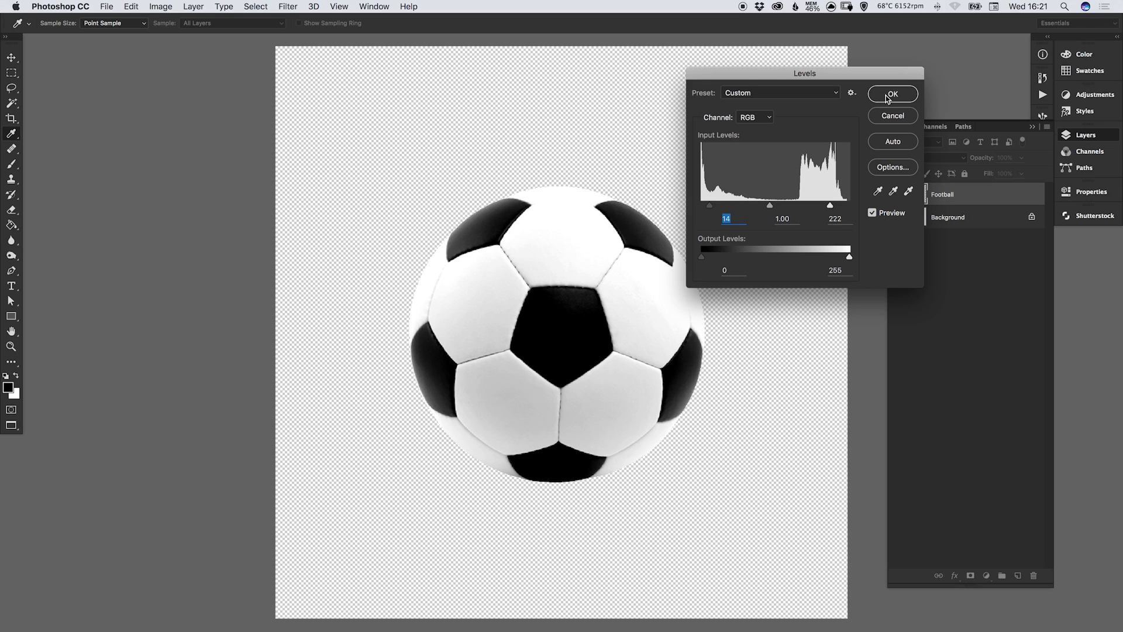
left_click(892, 94)
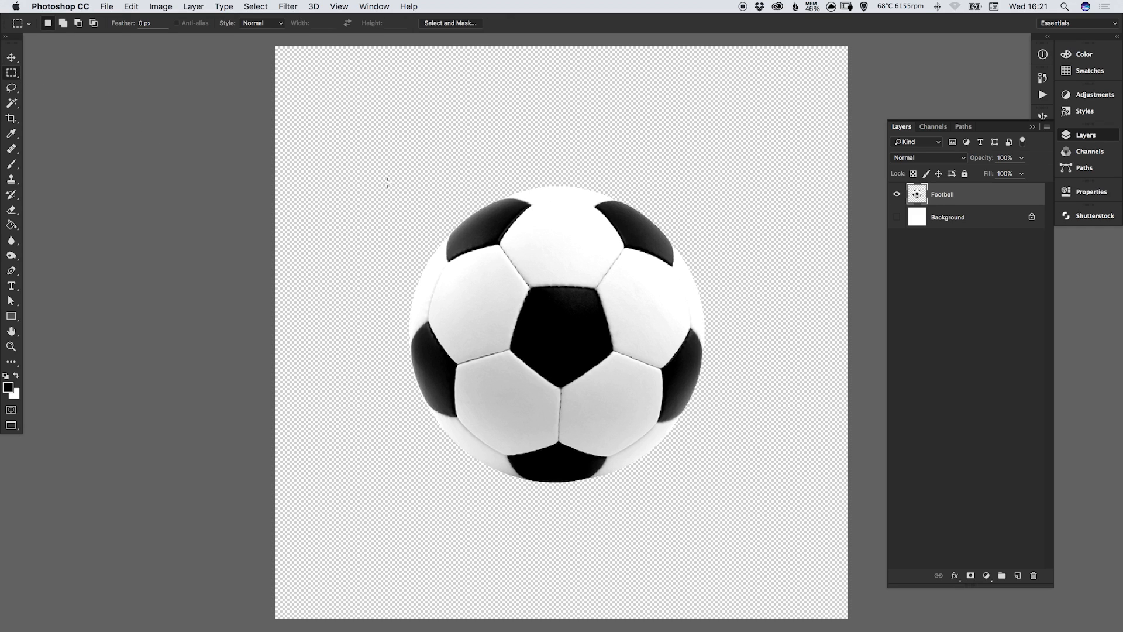
Hide the Background again and load the football's shape as a selection.
left_click_drag(385, 184, 728, 501)
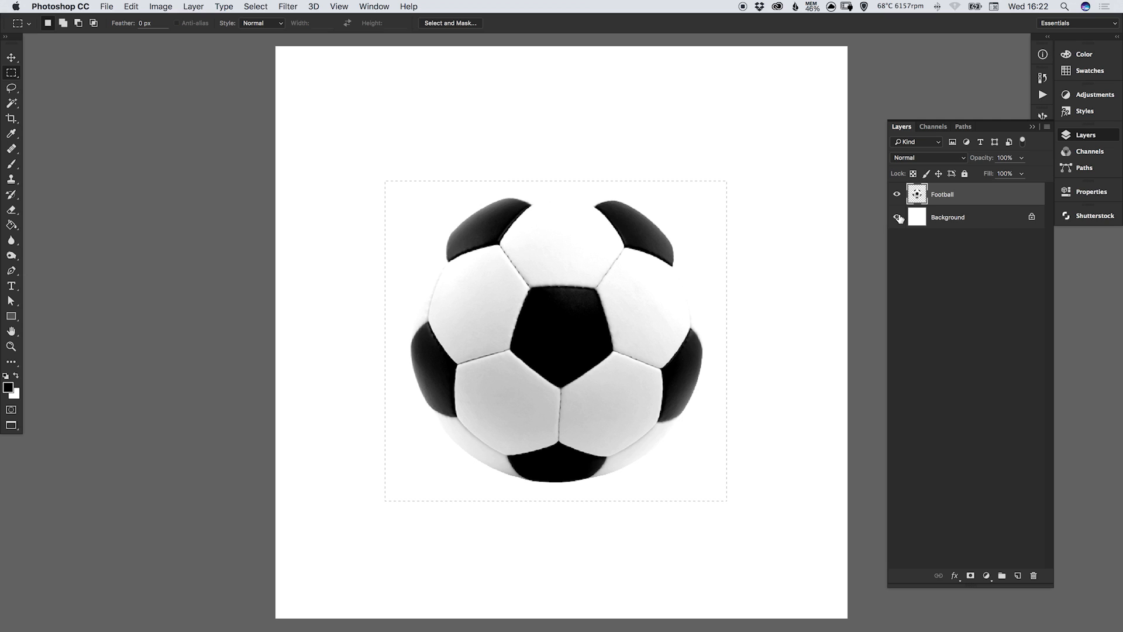
left_click(897, 217)
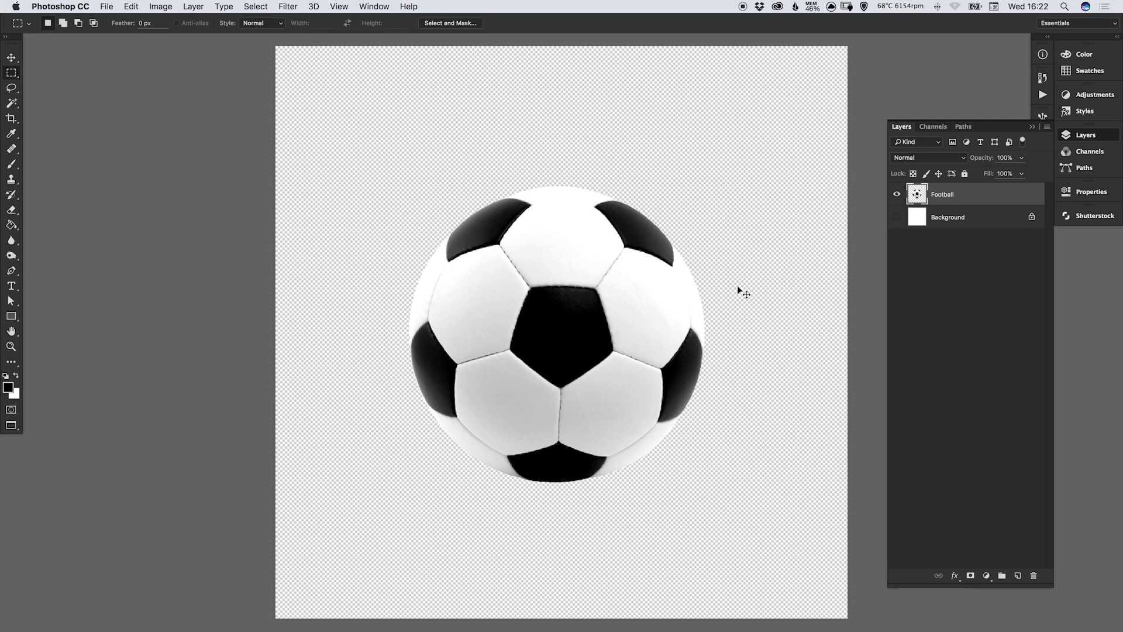
left_click(9, 57)
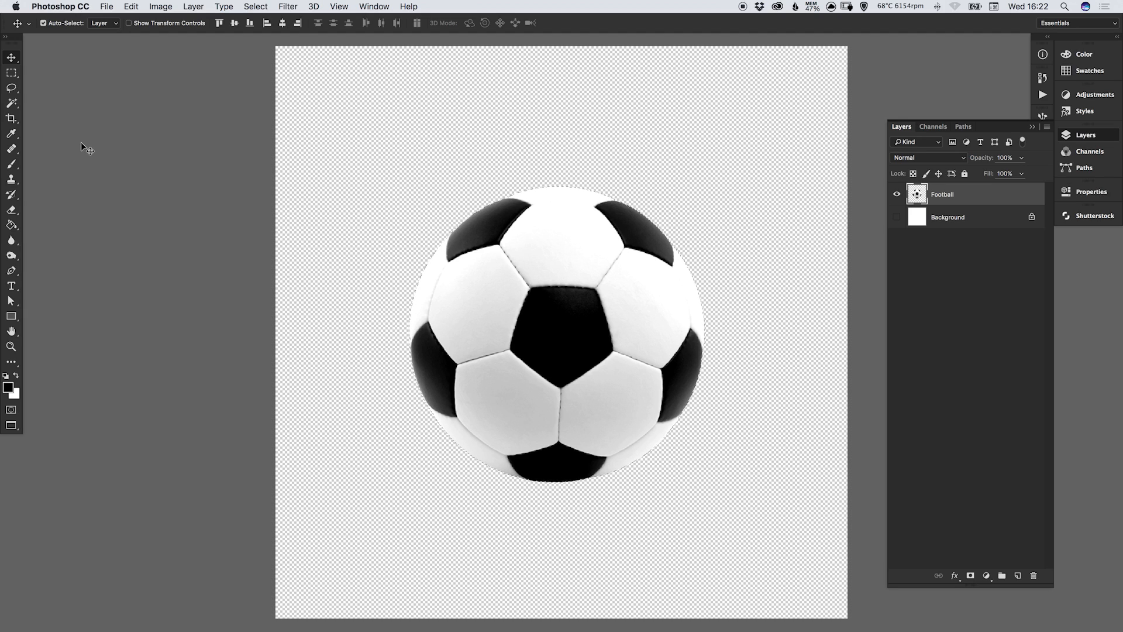
Define a brush preset named 'Football Brush' from the selected football.
left_click(138, 7)
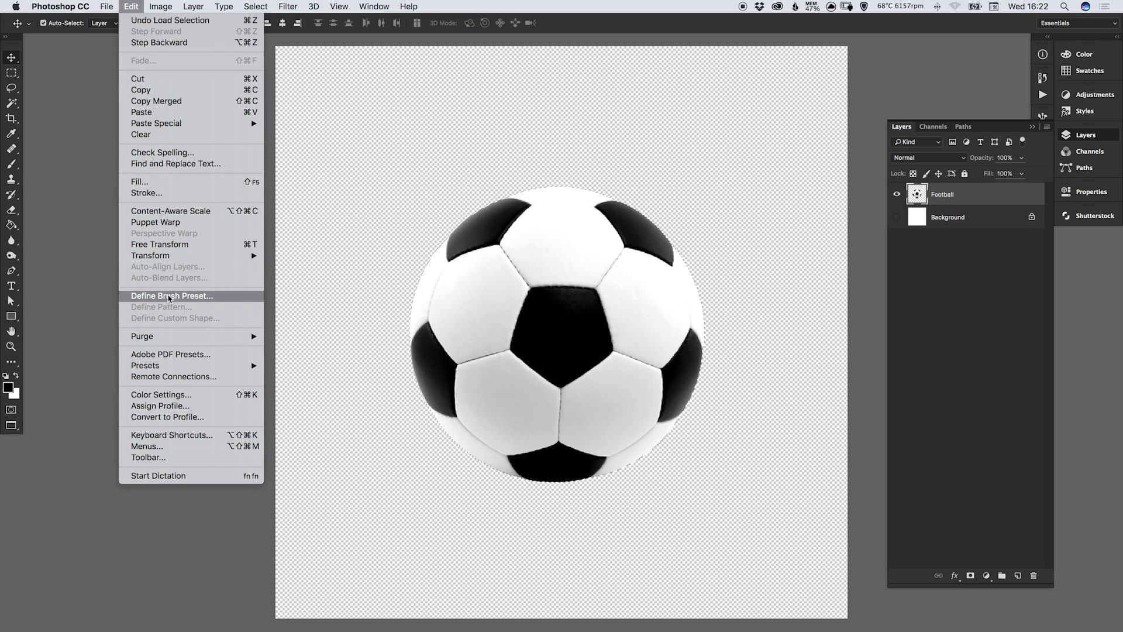
left_click(172, 296)
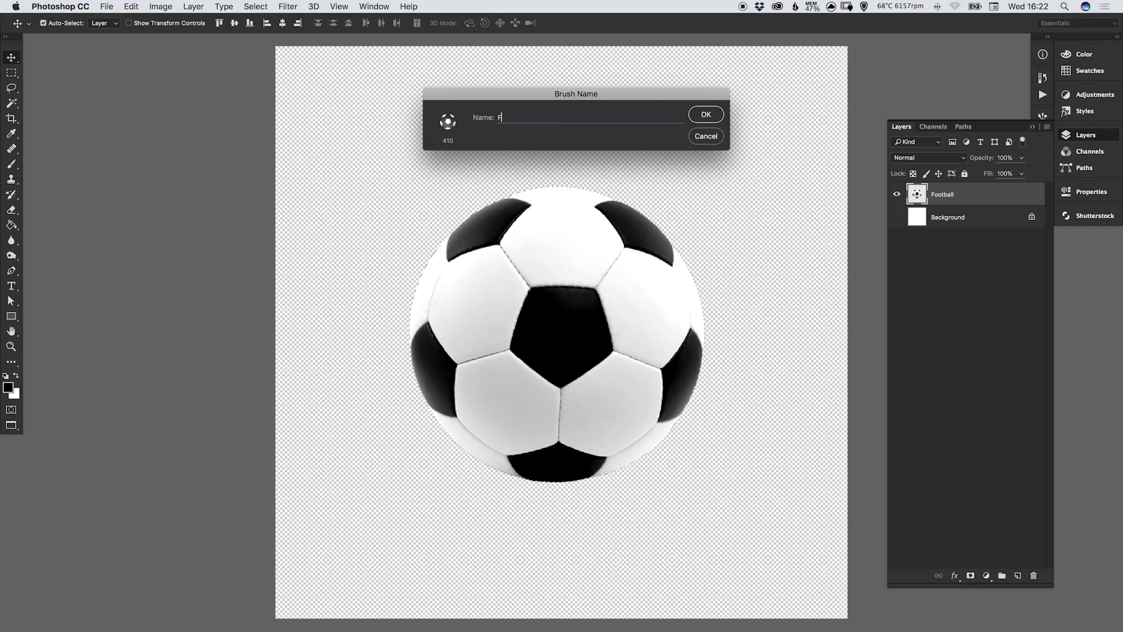
type("ootball B")
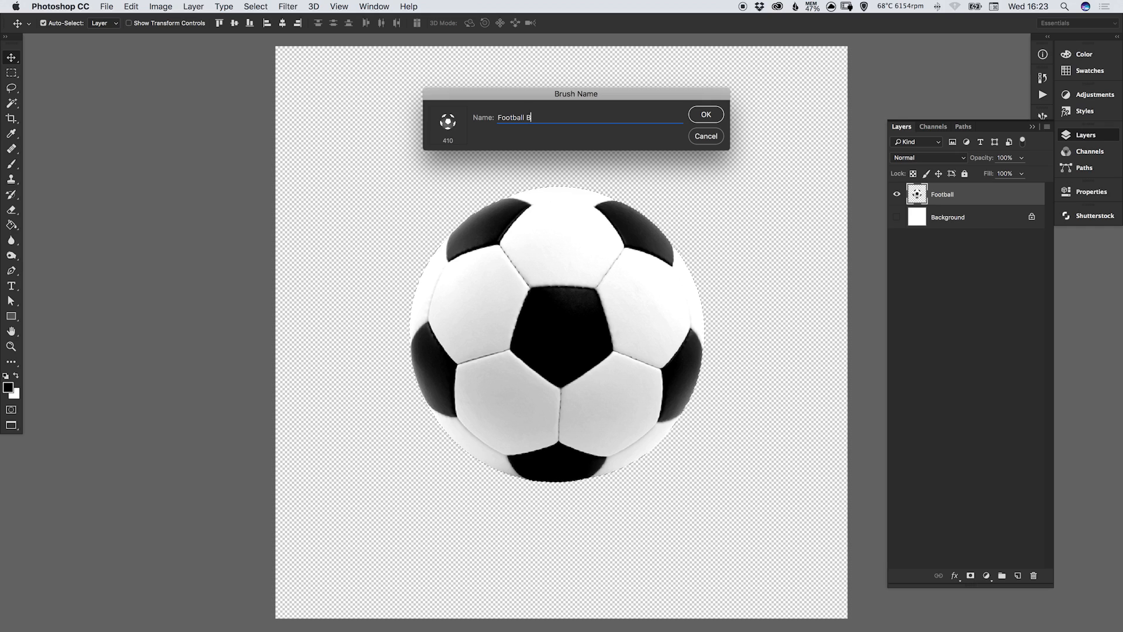
type("rush")
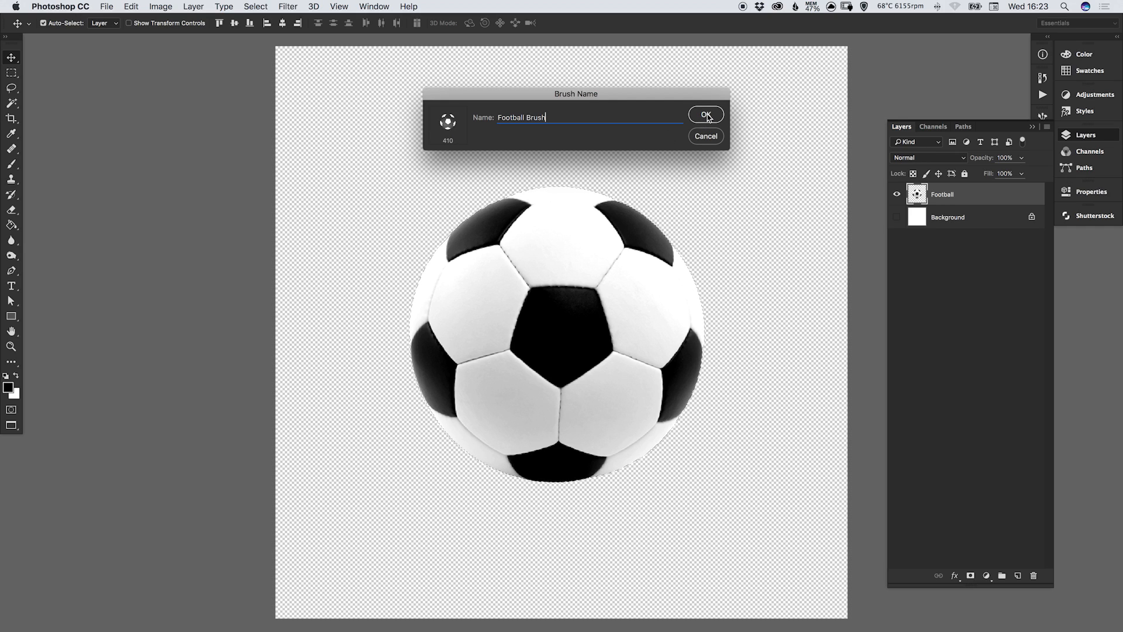
left_click(706, 114)
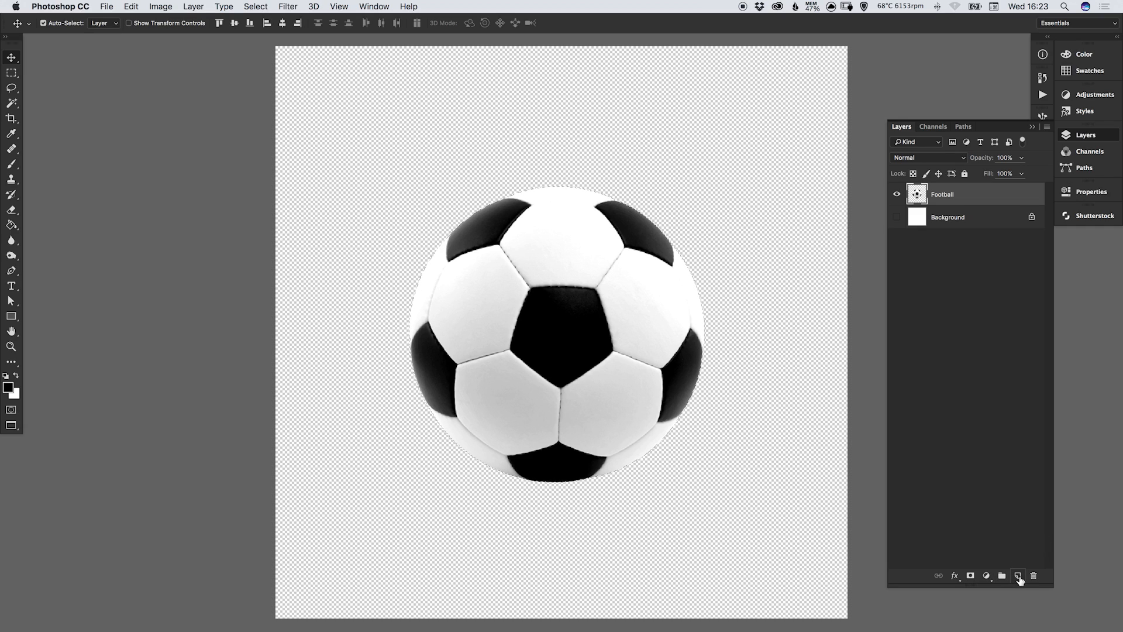
Add empty Layer 1, hide Football, show Background and deselect.
left_click(1033, 575)
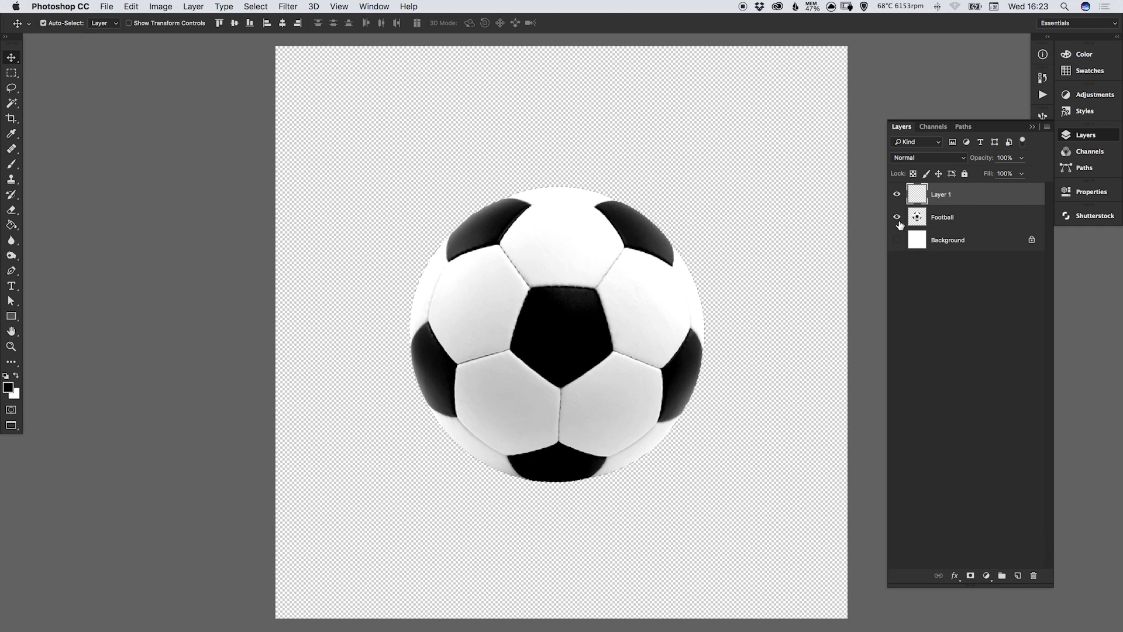
left_click(897, 217)
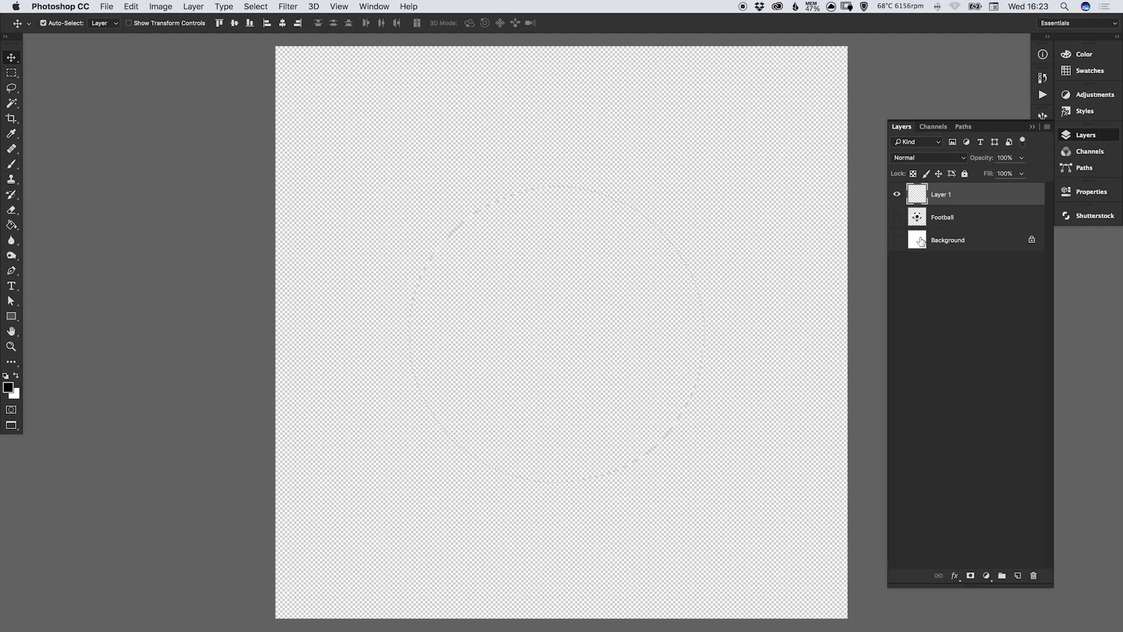
left_click(897, 239)
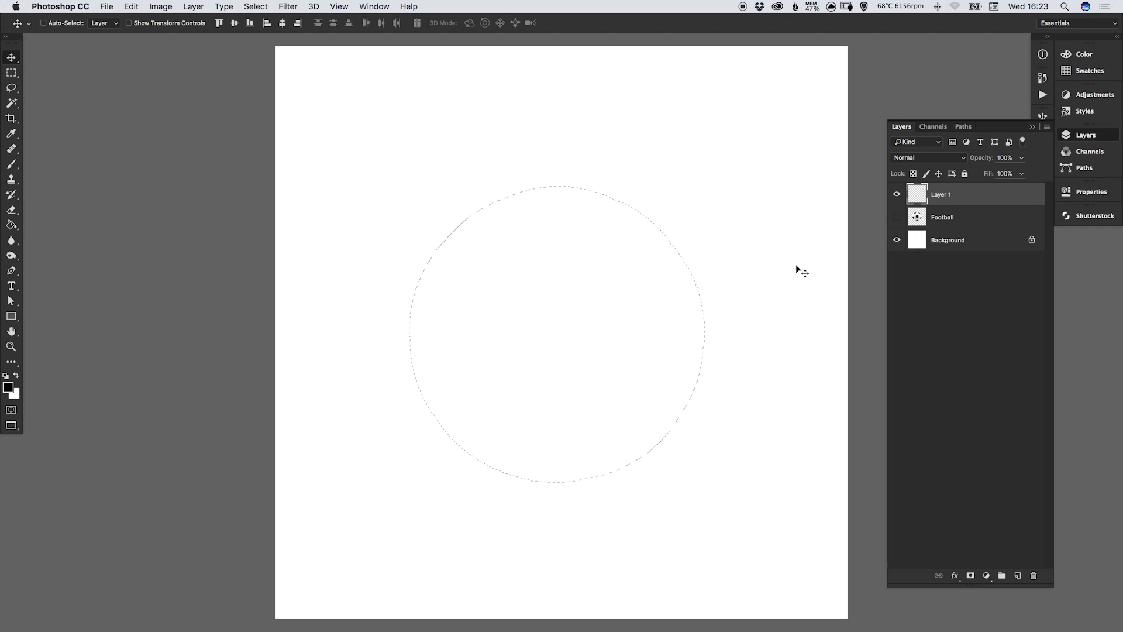
left_click(256, 7)
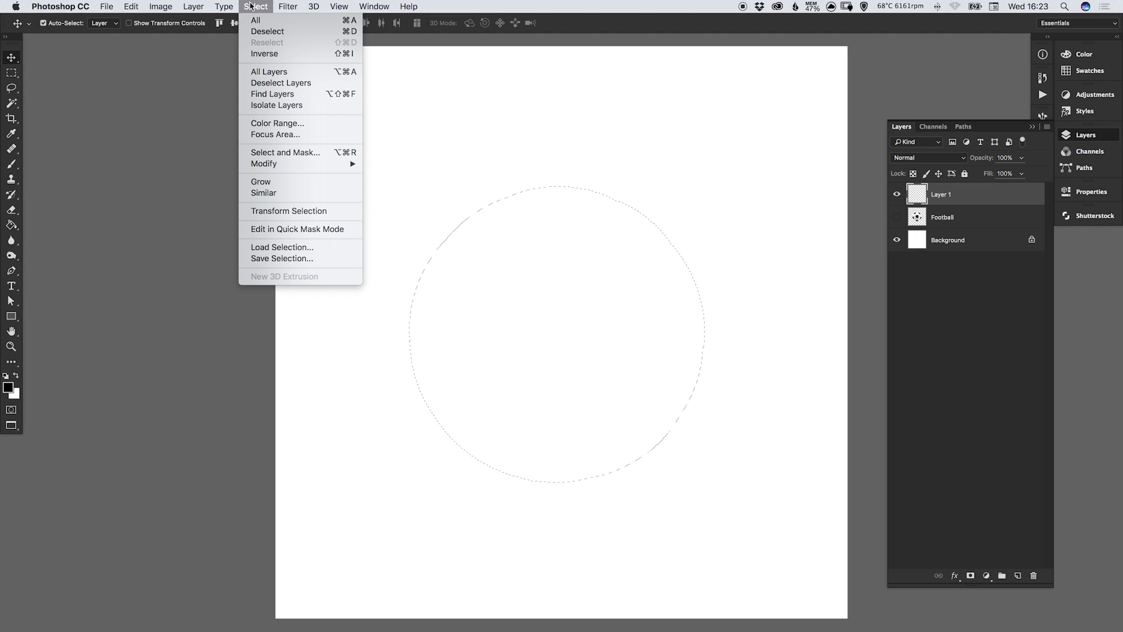
left_click(272, 32)
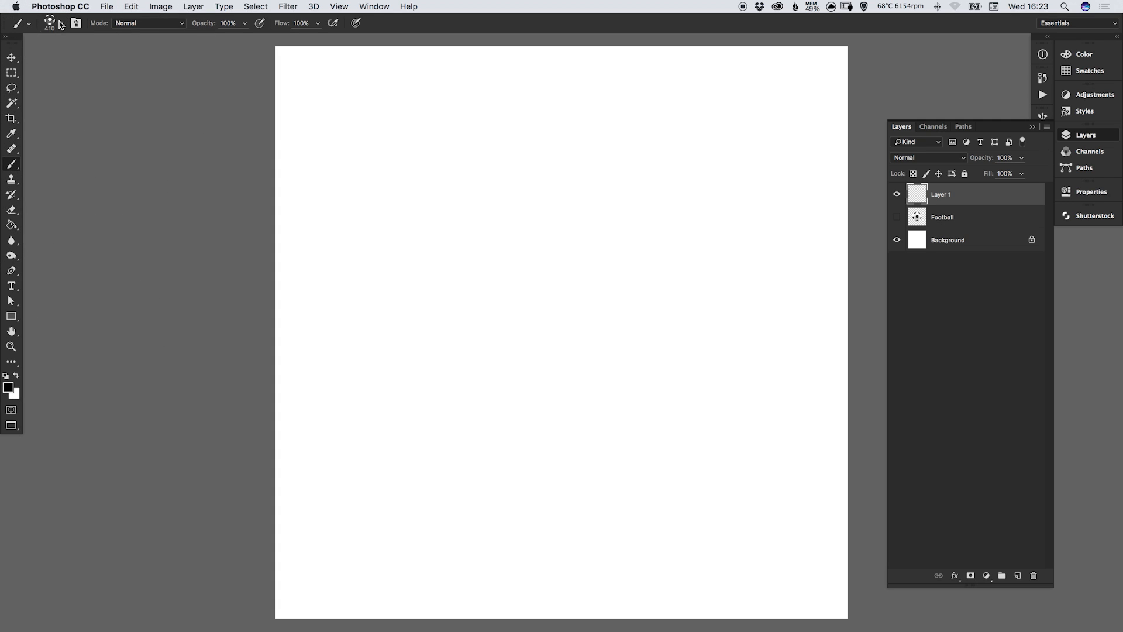
Test-stamp the Football Brush preset, then discard the stamps with Layer 1.
left_click(48, 24)
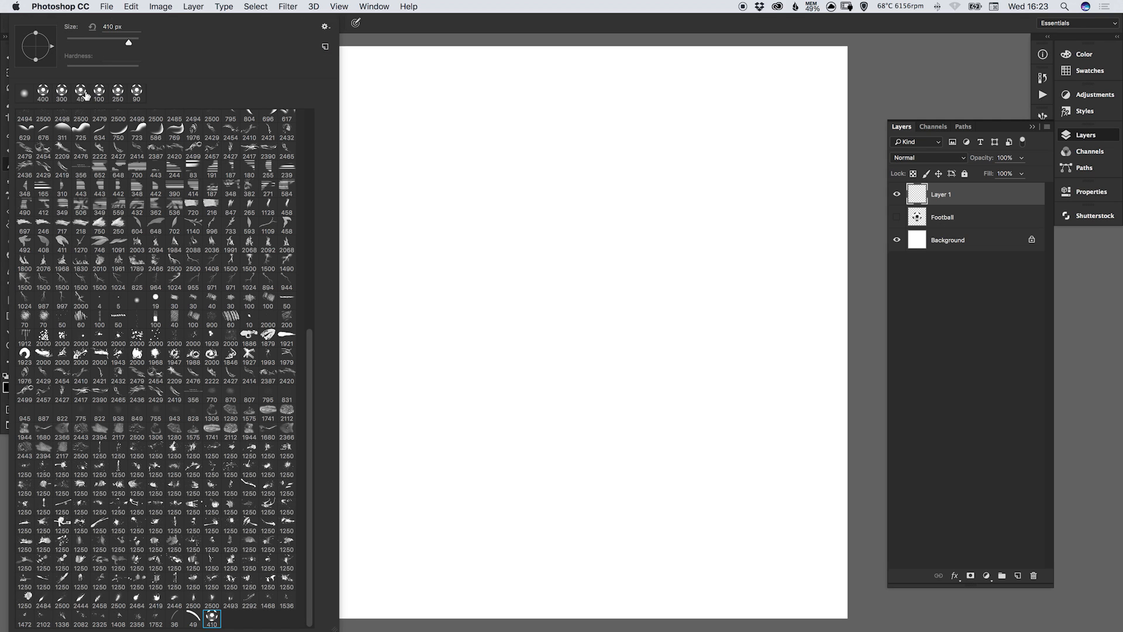
mouse_move(310, 344)
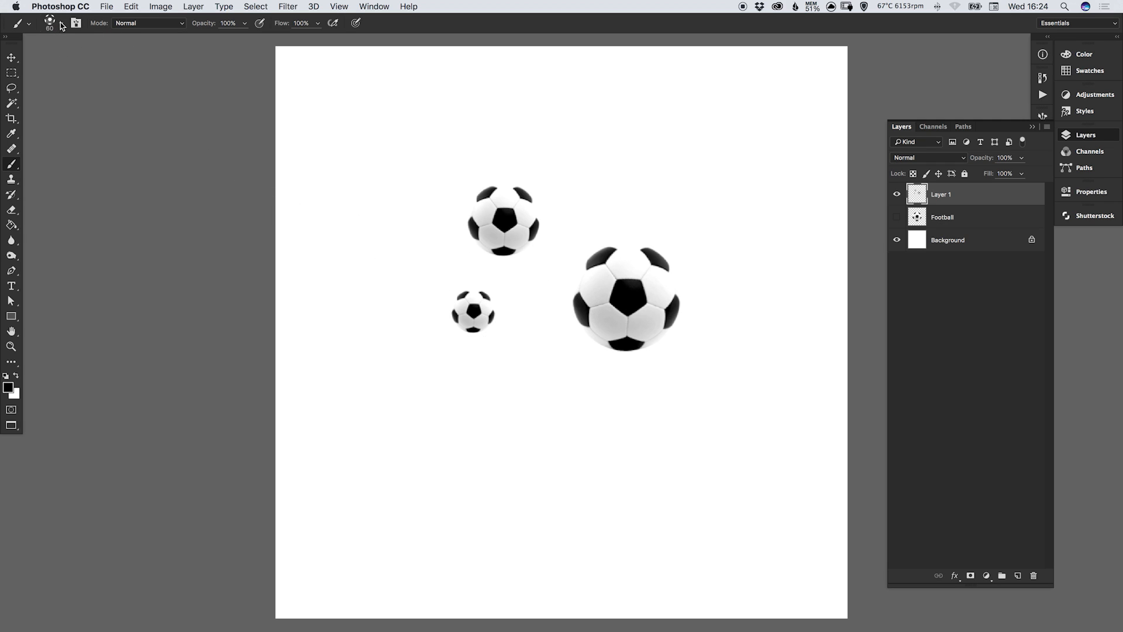
left_click(42, 26)
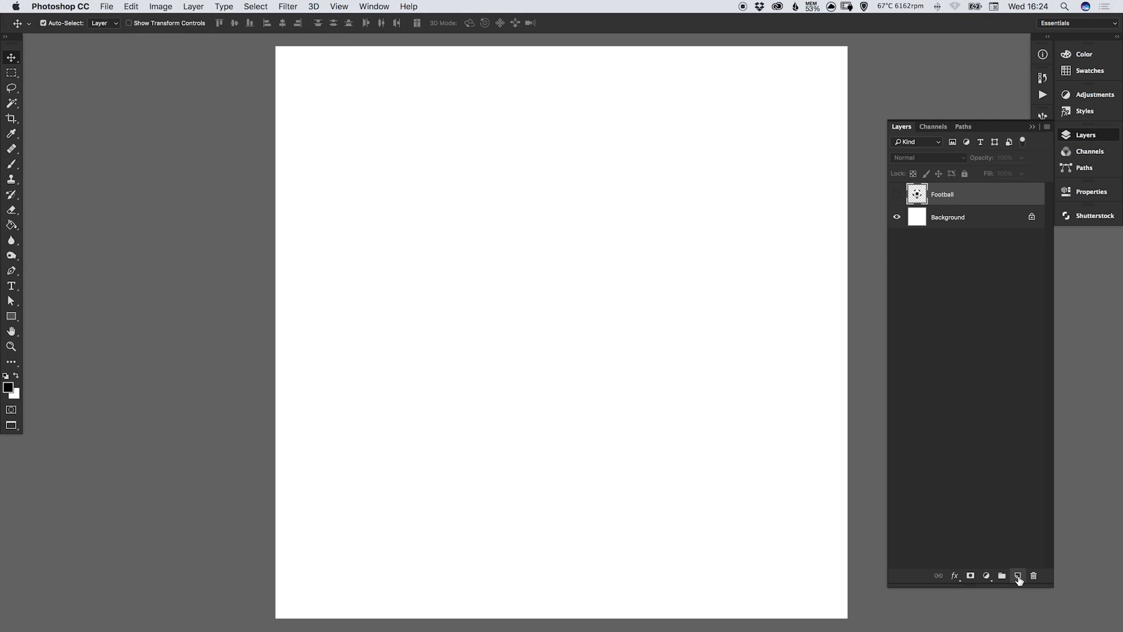
Stamp a black football on a new Layer 1 and add Layer 2 for the pink stamp.
left_click(1020, 575)
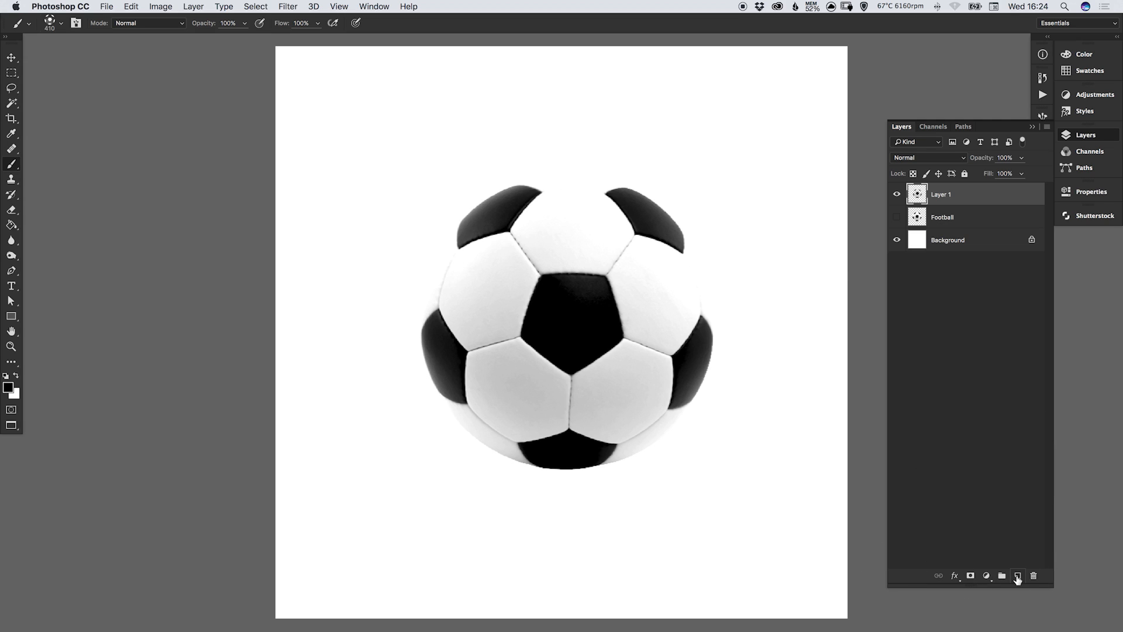
left_click(1017, 575)
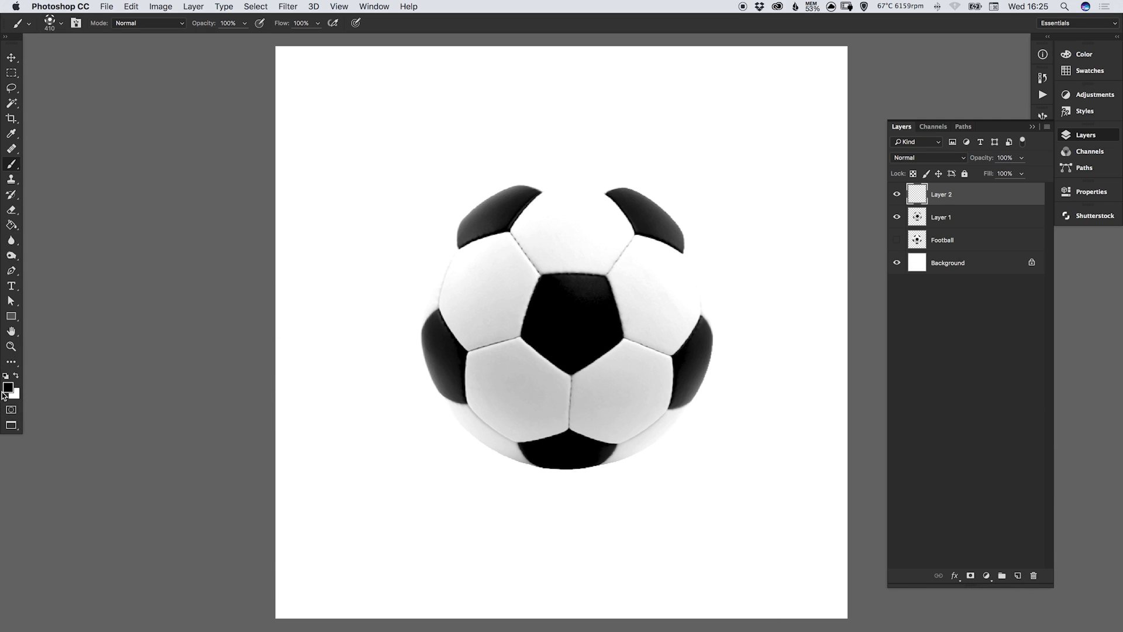
left_click(8, 386)
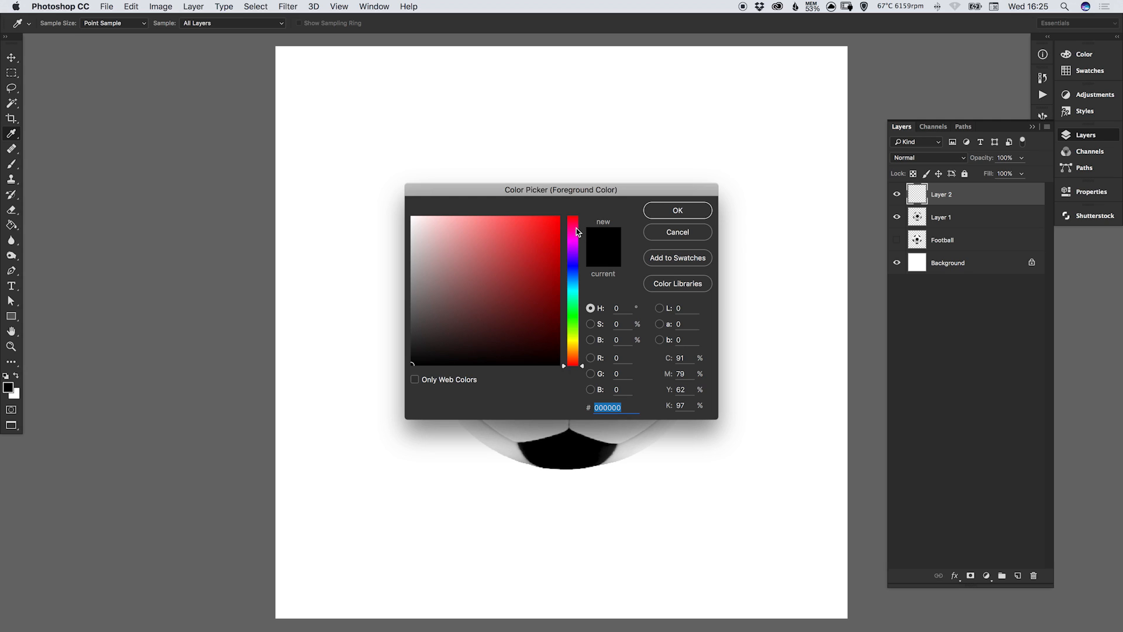
Stamp a pink (ee2a58) football offset on Layer 2 and add an empty Layer 3 above.
left_click(530, 225)
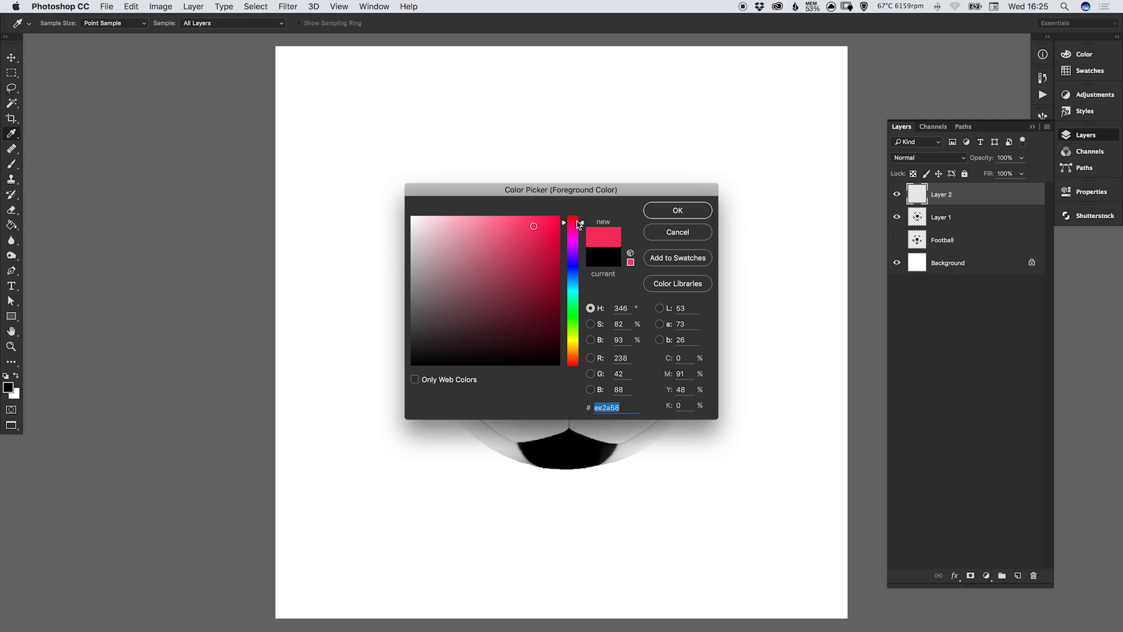
left_click(678, 210)
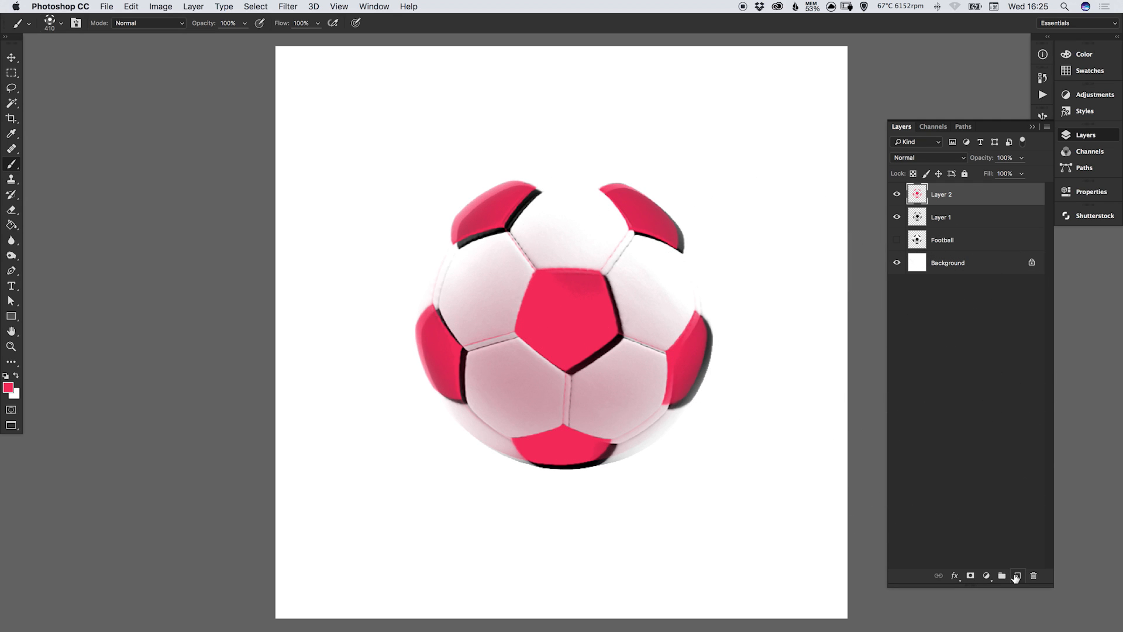
left_click(1018, 576)
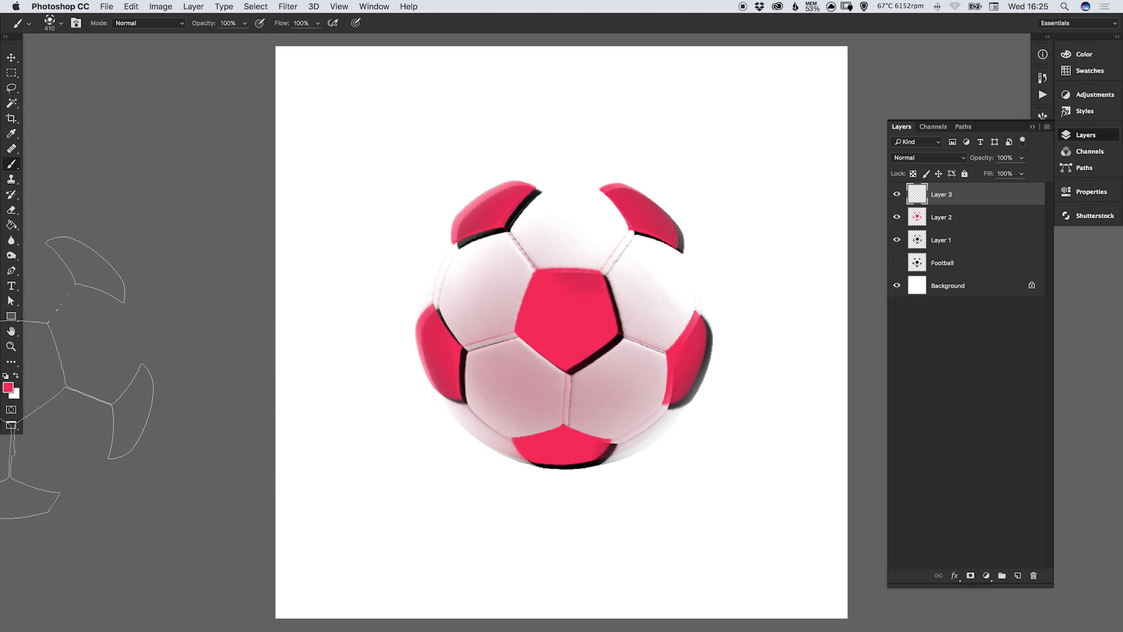
Set the foreground to blue 2ab0ee and stamp the football brush offset on Layer 3.
left_click(7, 386)
type("2ab0ee")
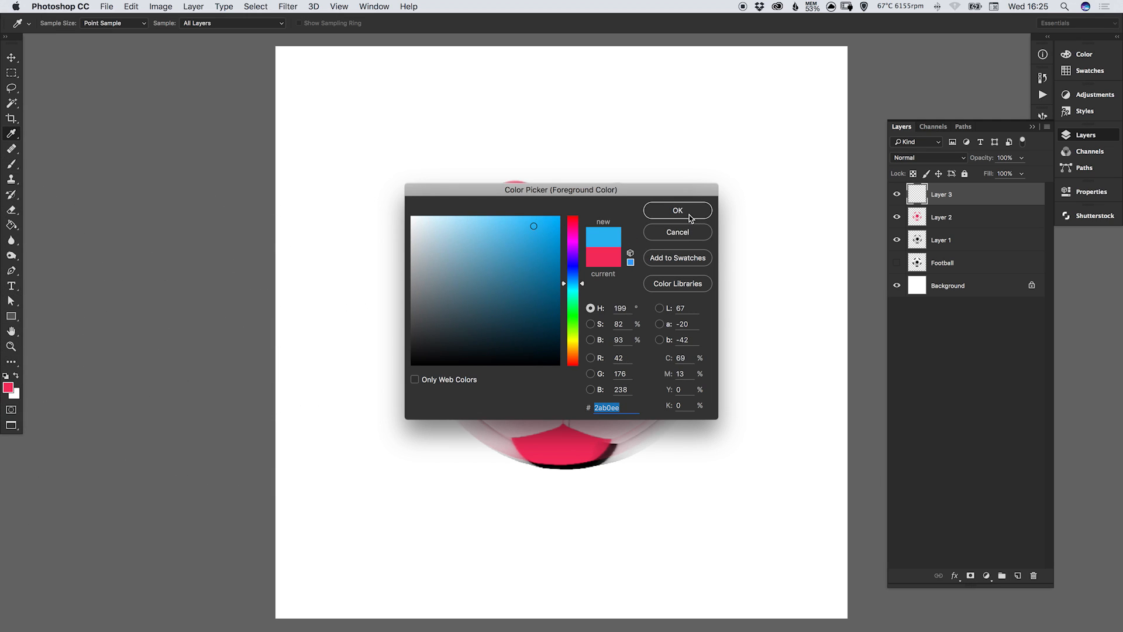
left_click(677, 210)
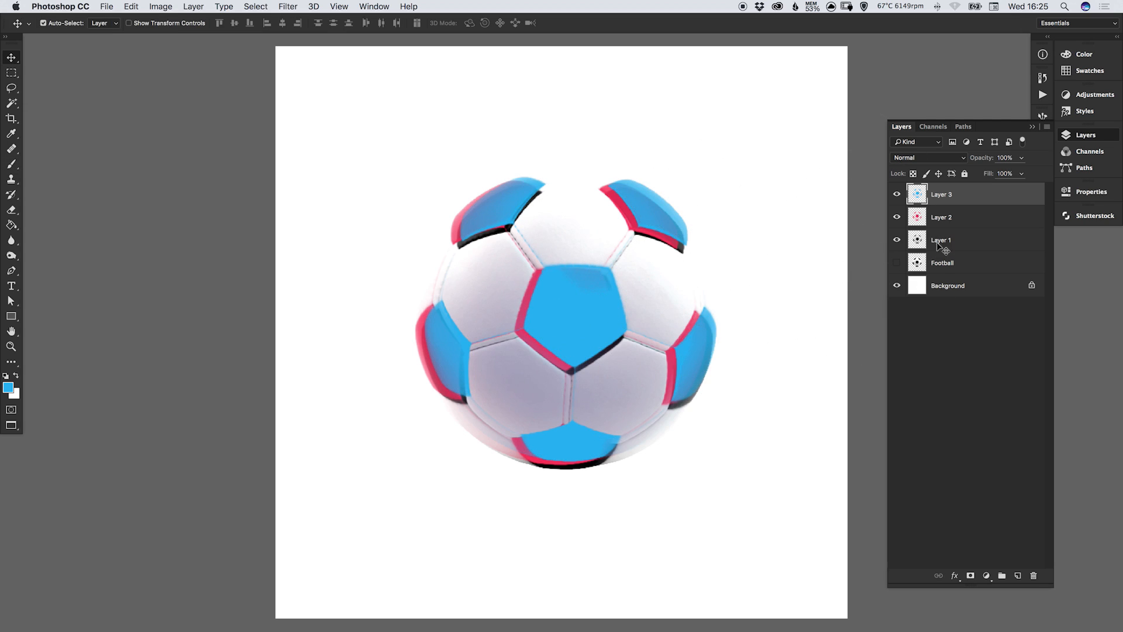
mouse_move(948, 238)
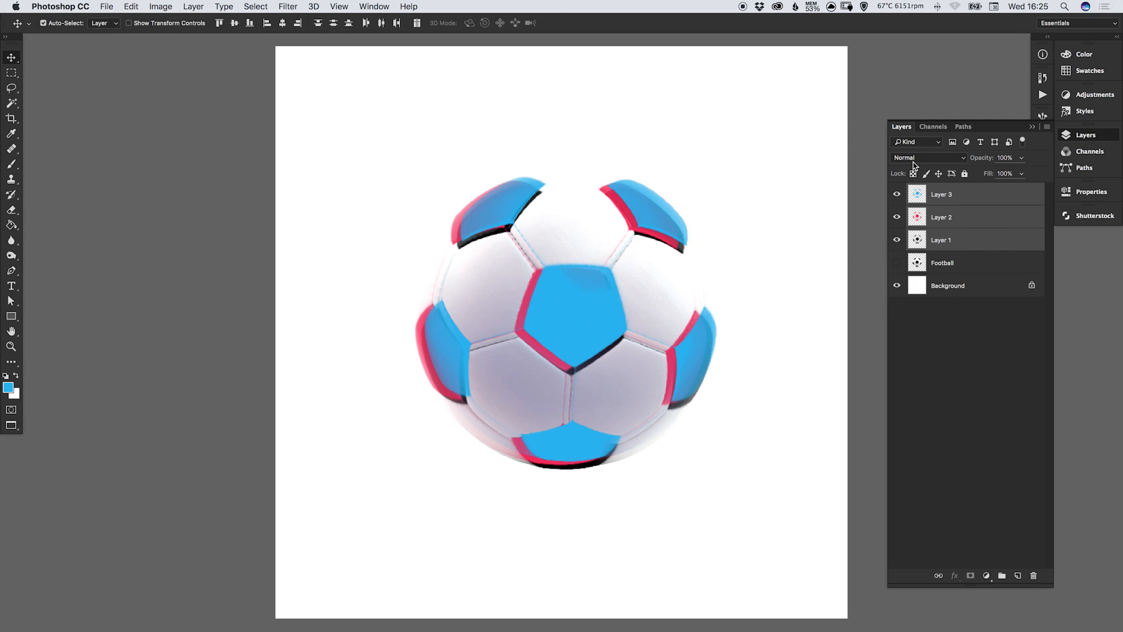
Blend the three football layers with Multiply and settle their opacity at 42%.
left_click(927, 157)
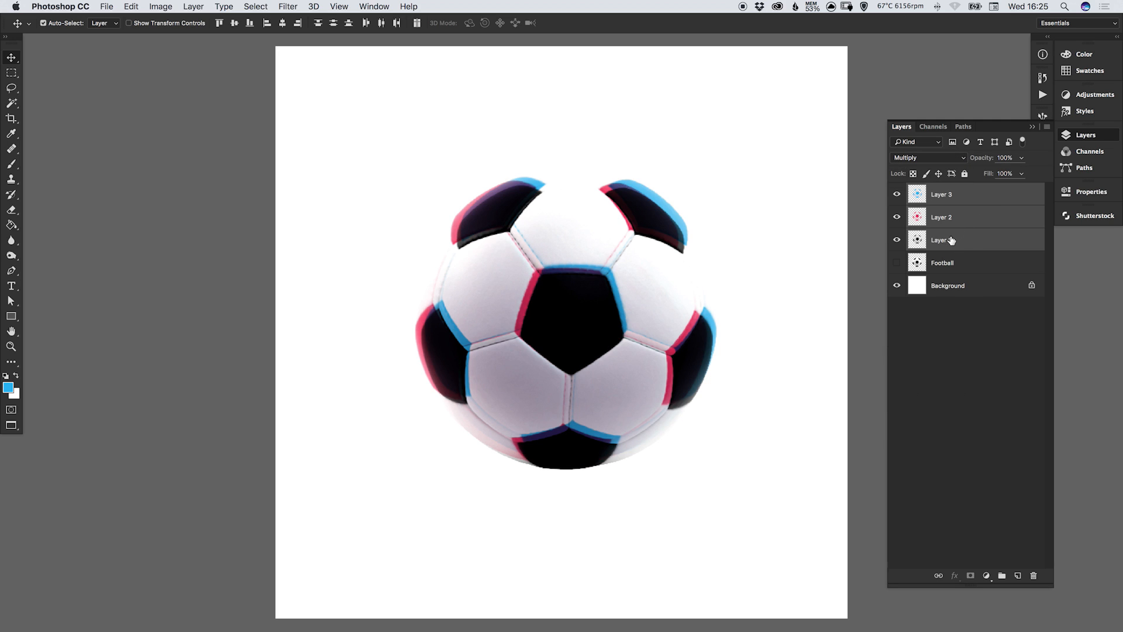
left_click_drag(1020, 157, 995, 172)
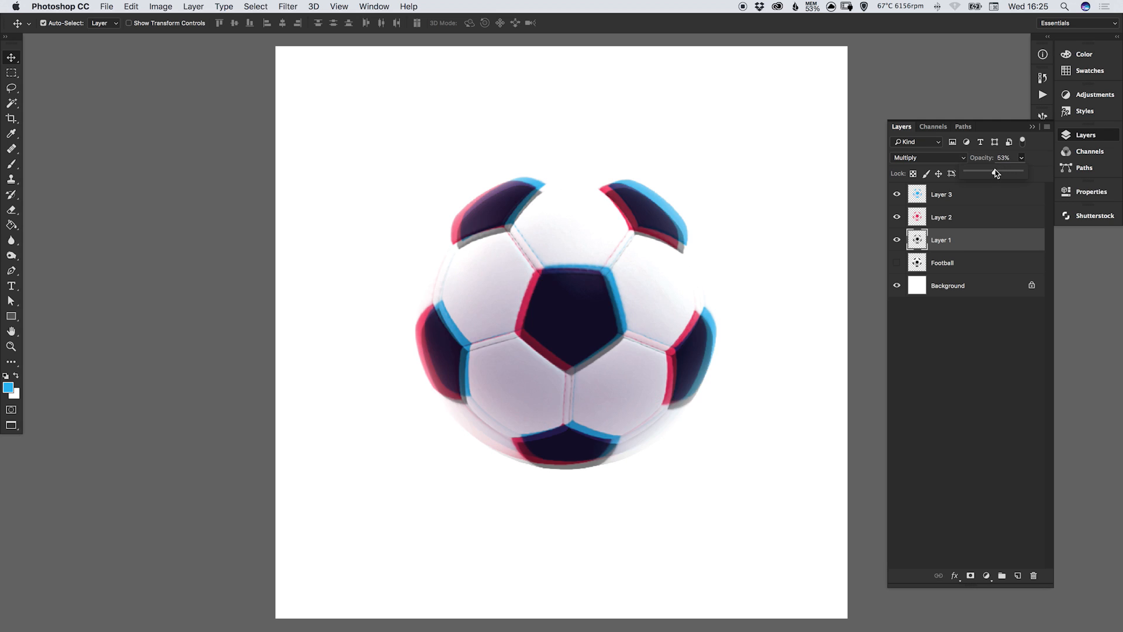
left_click_drag(994, 173, 987, 173)
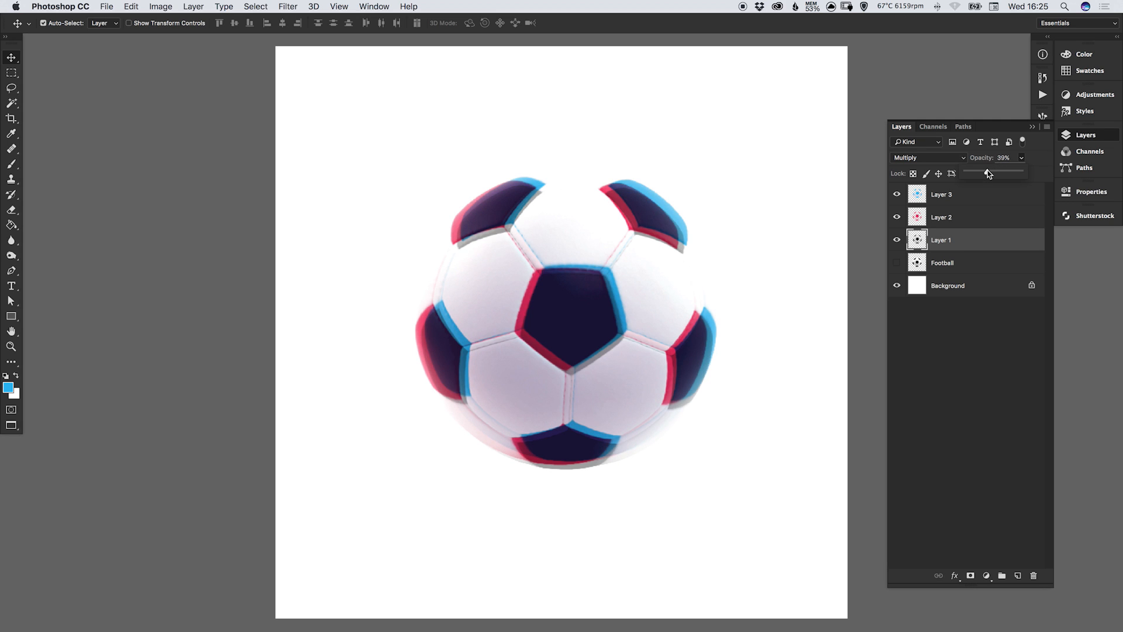
left_click_drag(972, 173, 989, 173)
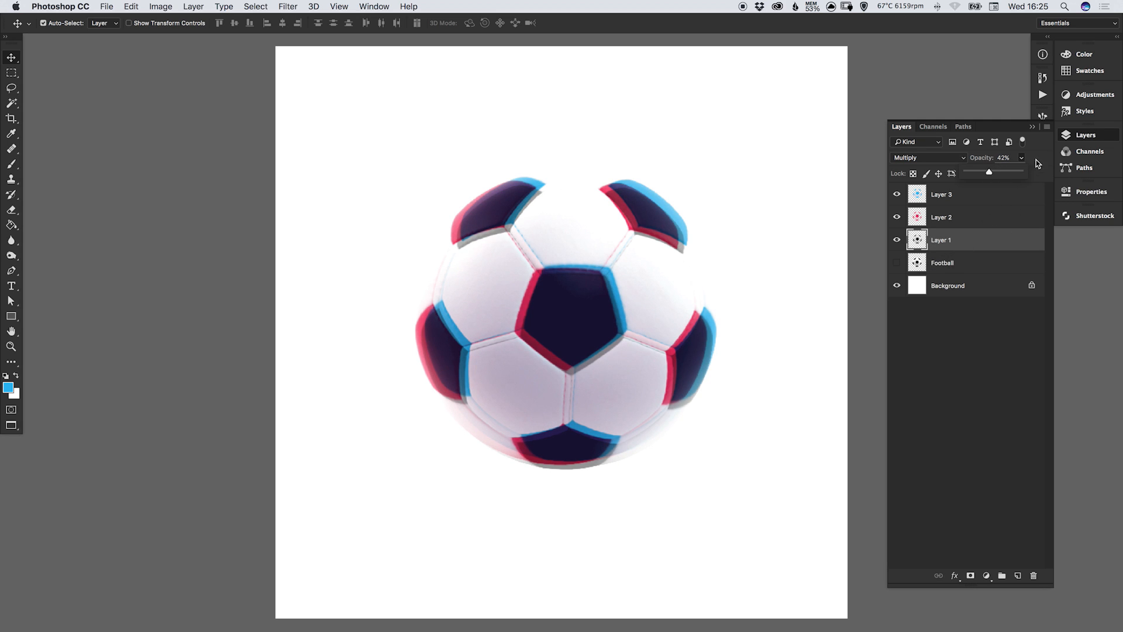